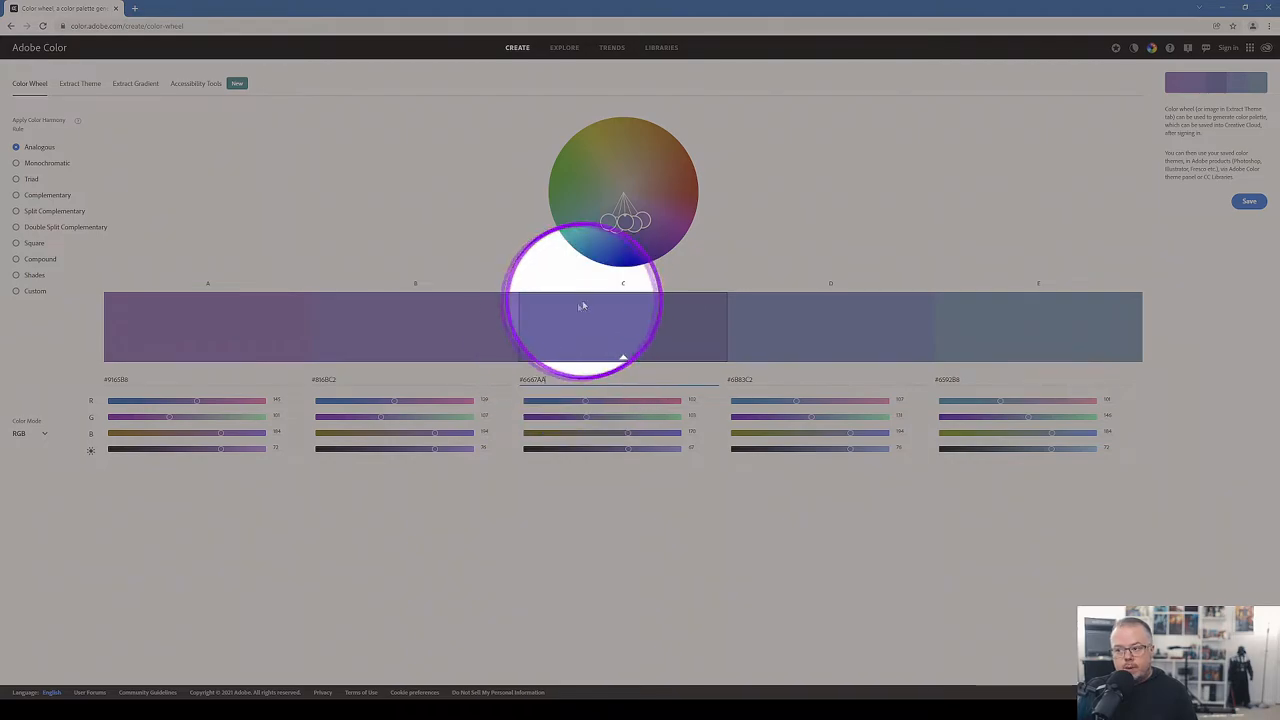
Switch the palette to the Complementary harmony rule and pick the dark olive swatch.
left_click_drag(584, 304, 588, 332)
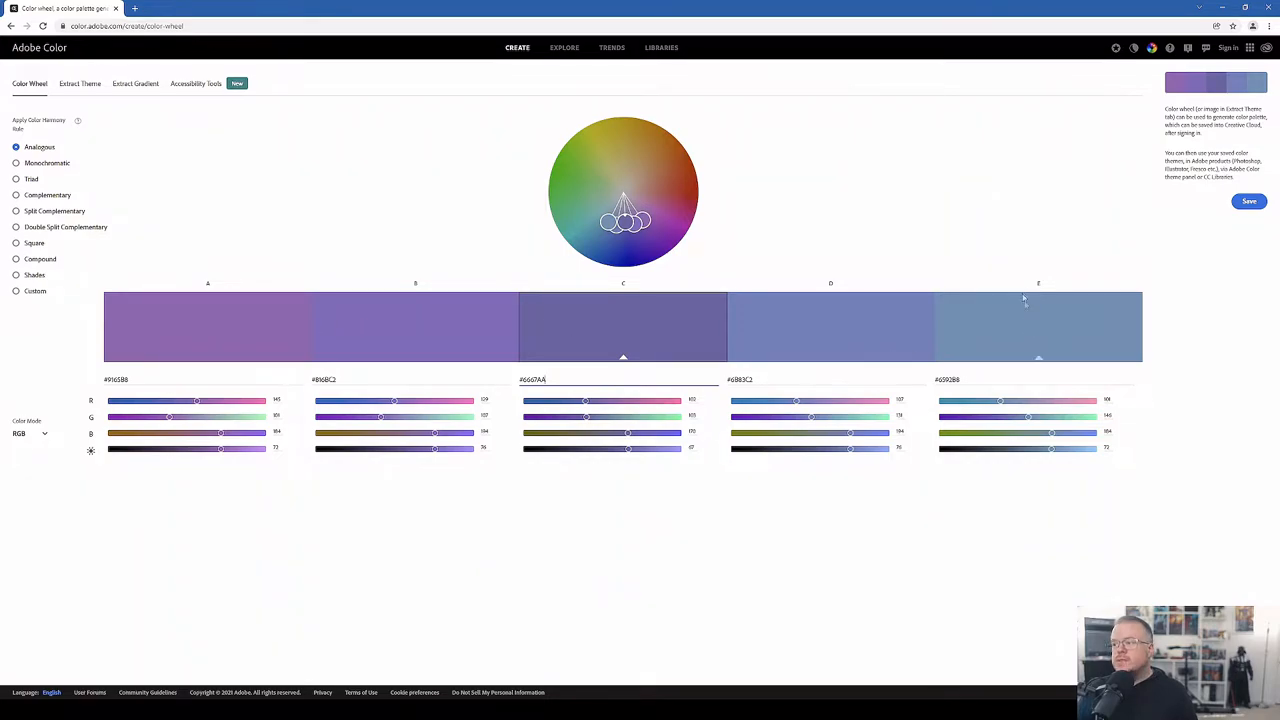
mouse_move(1004, 314)
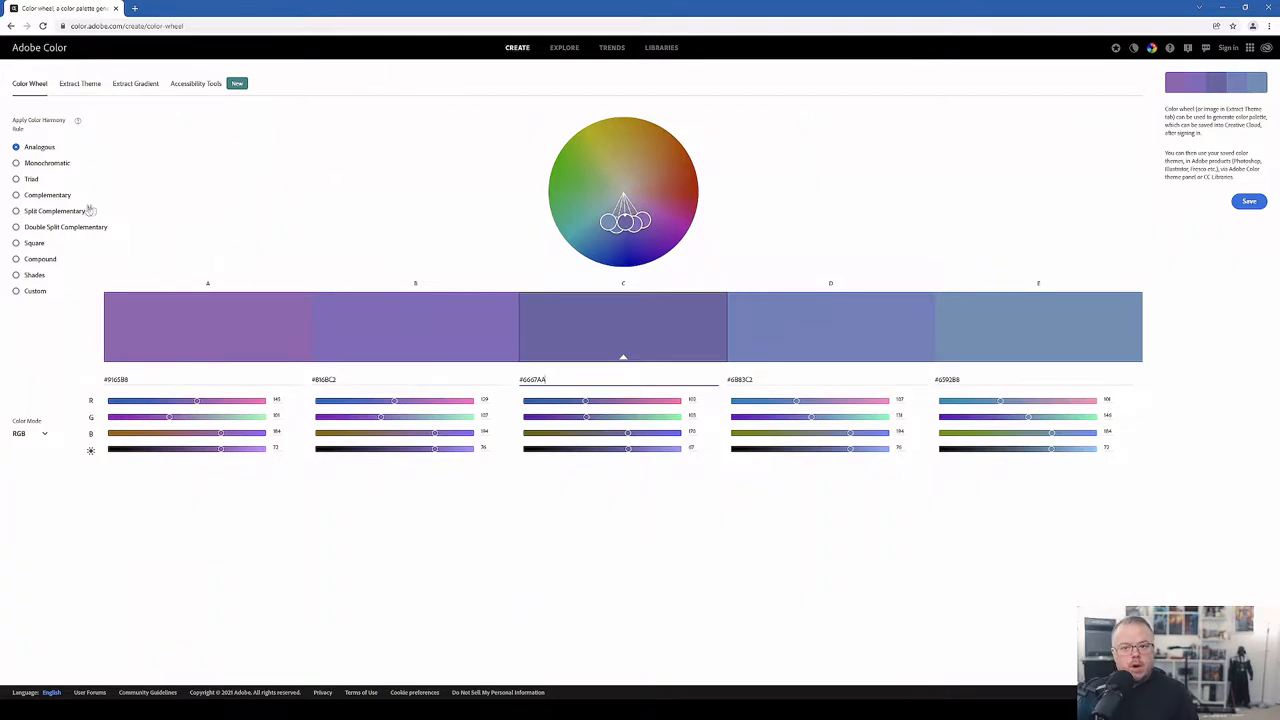
left_click(16, 196)
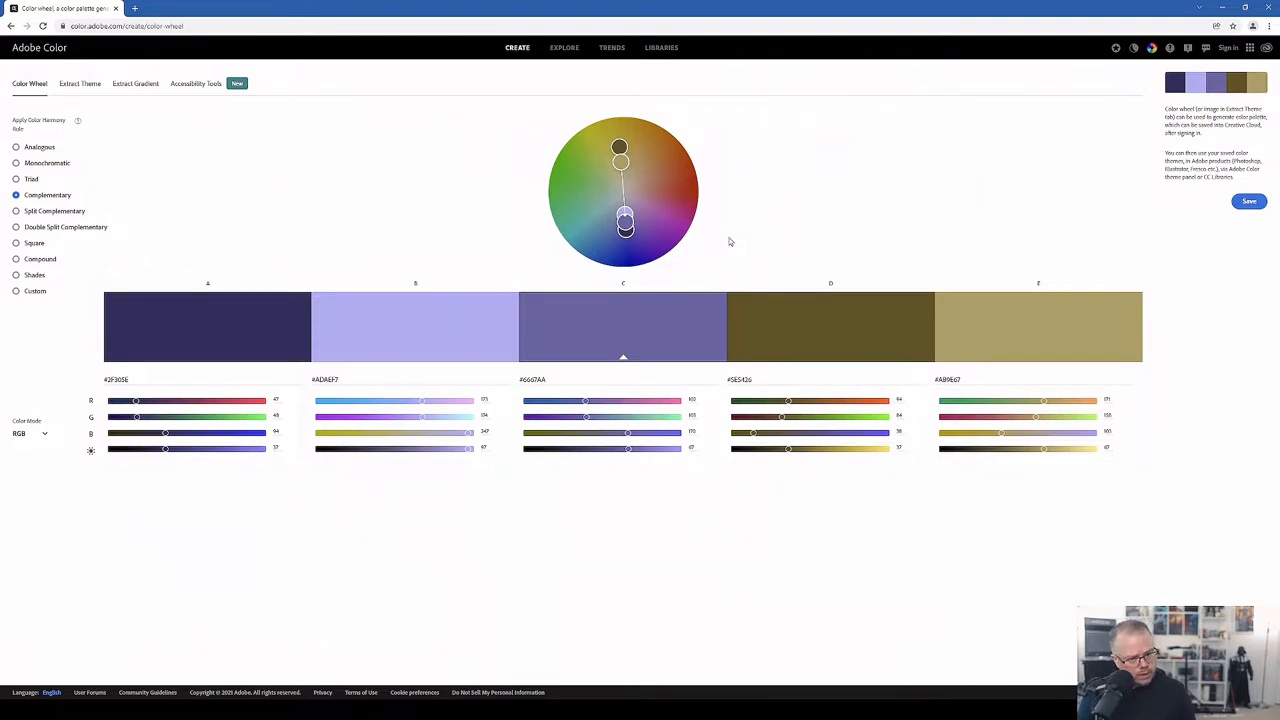
mouse_move(664, 390)
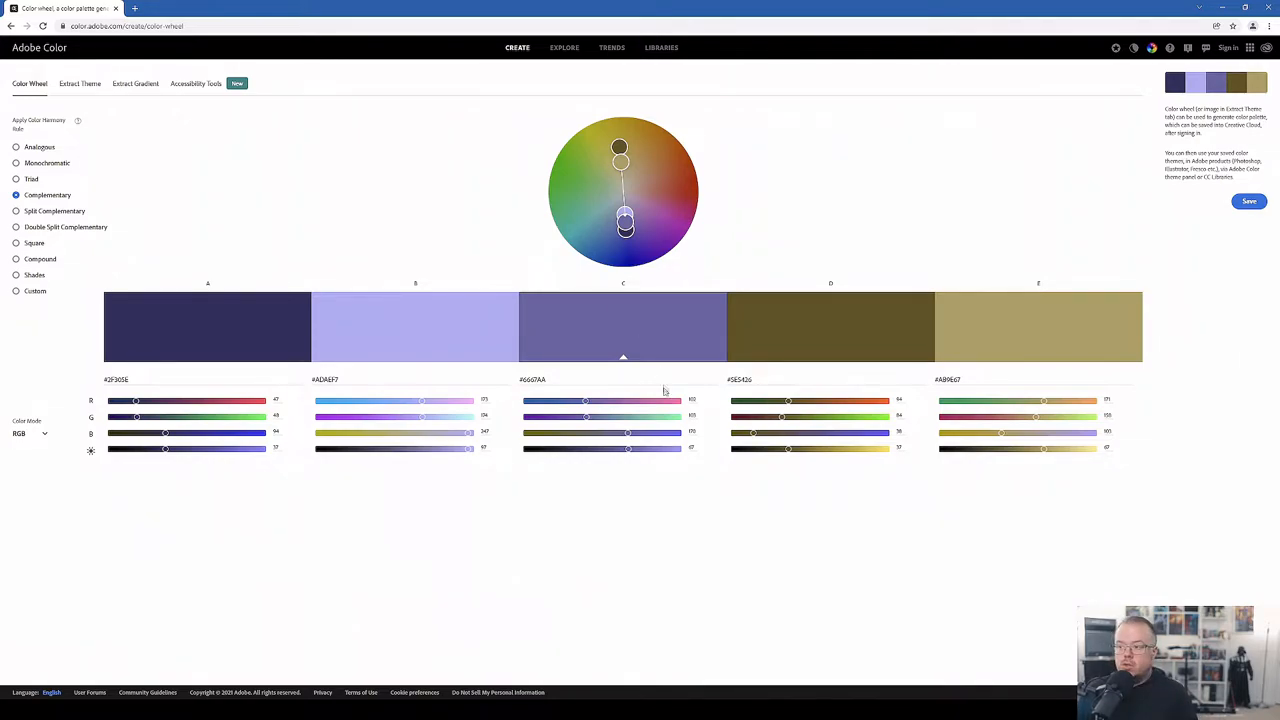
left_click(830, 318)
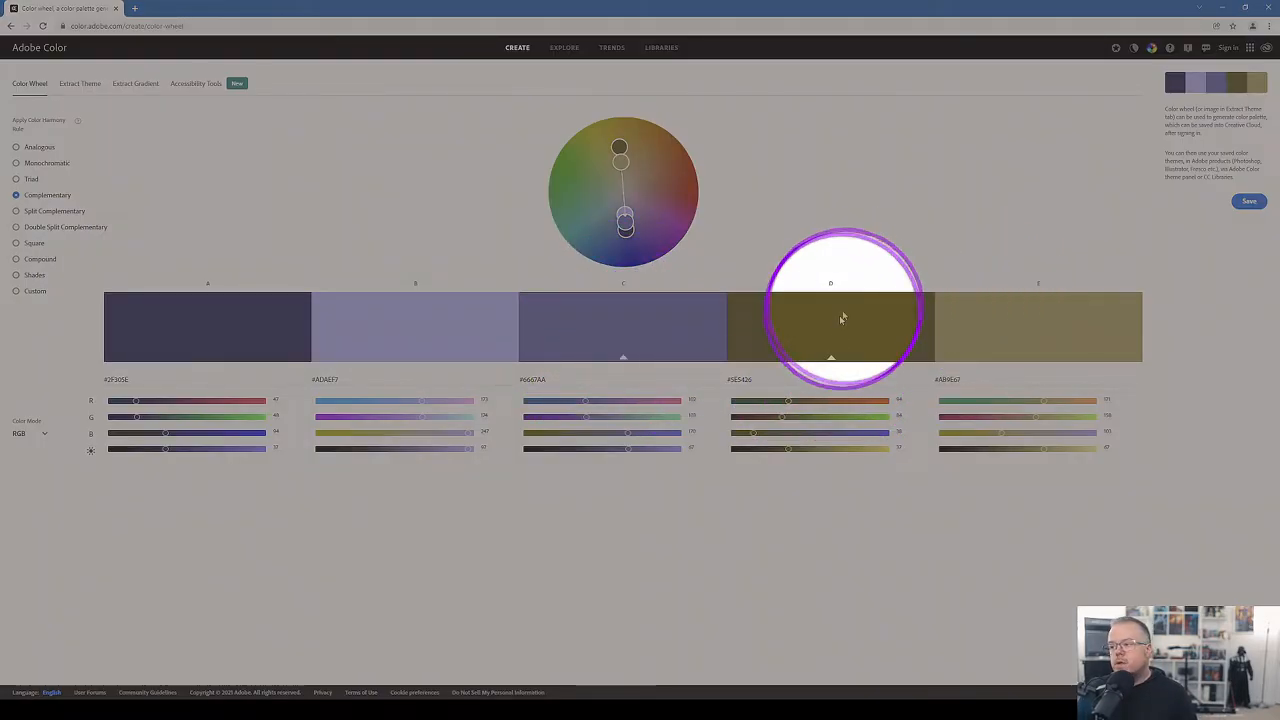
mouse_move(904, 340)
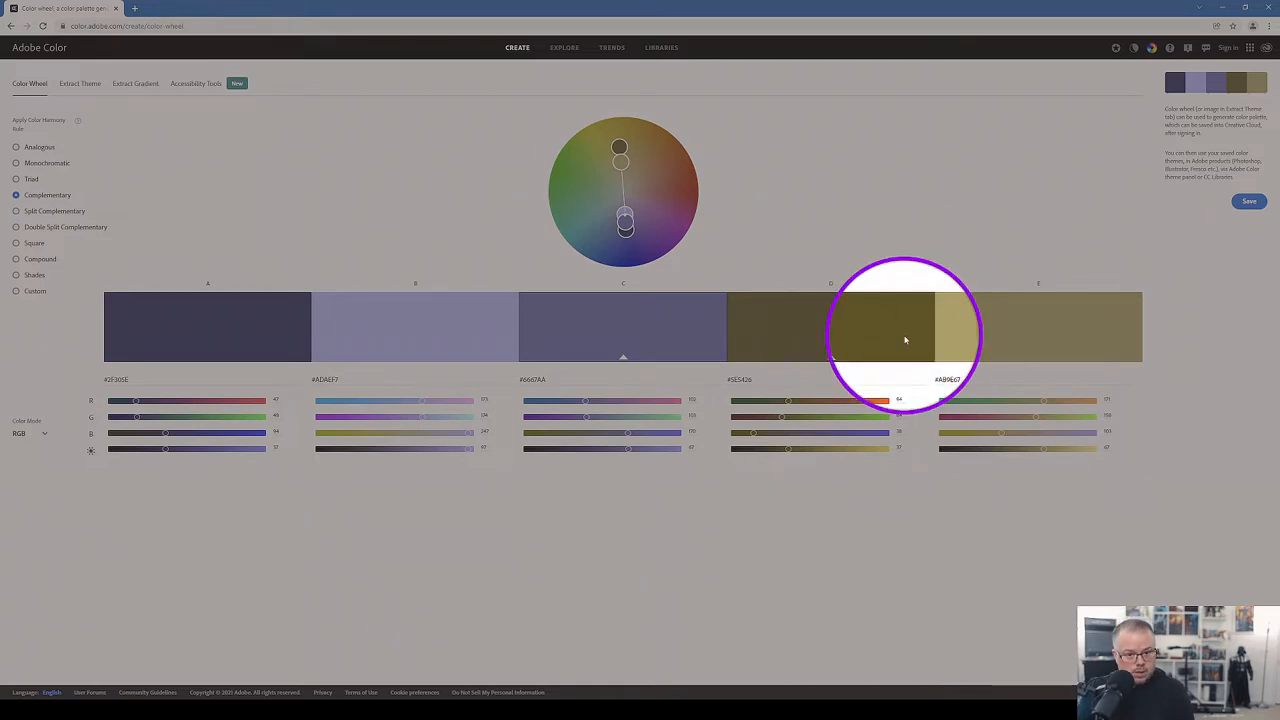
mouse_move(820, 350)
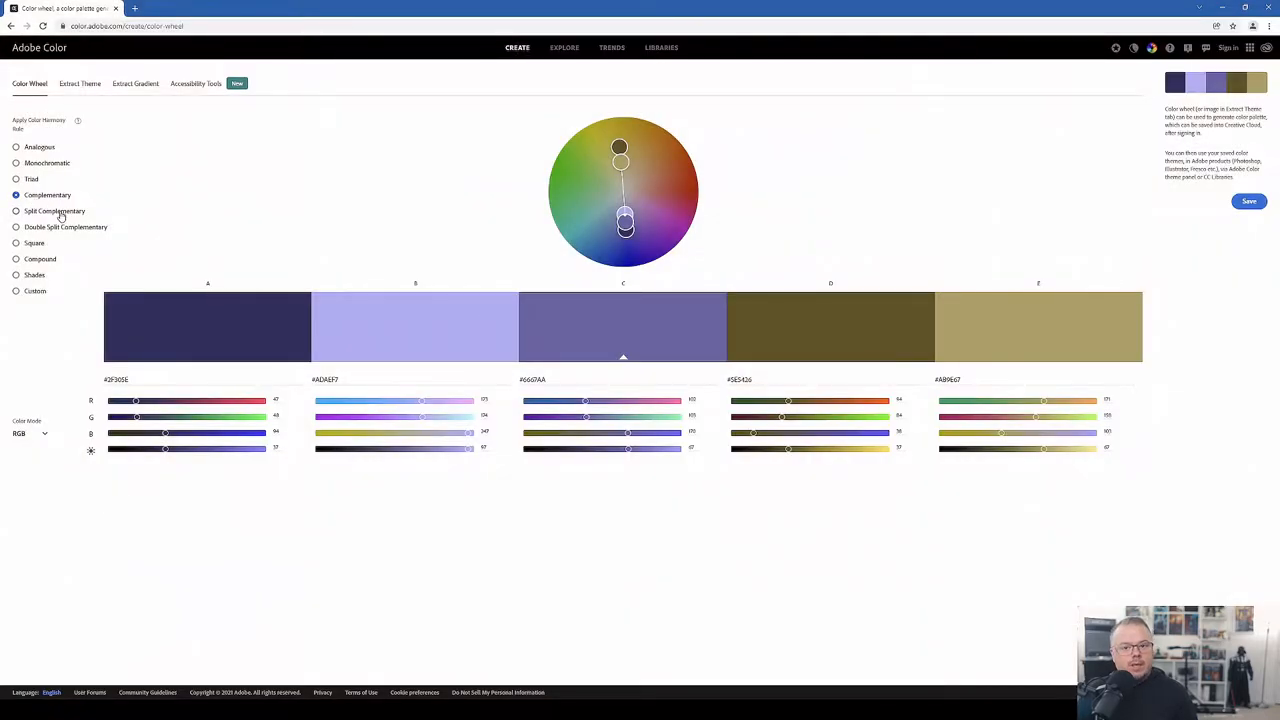
Switch the palette to the Triad harmony, then to the Compound harmony rule.
left_click(16, 178)
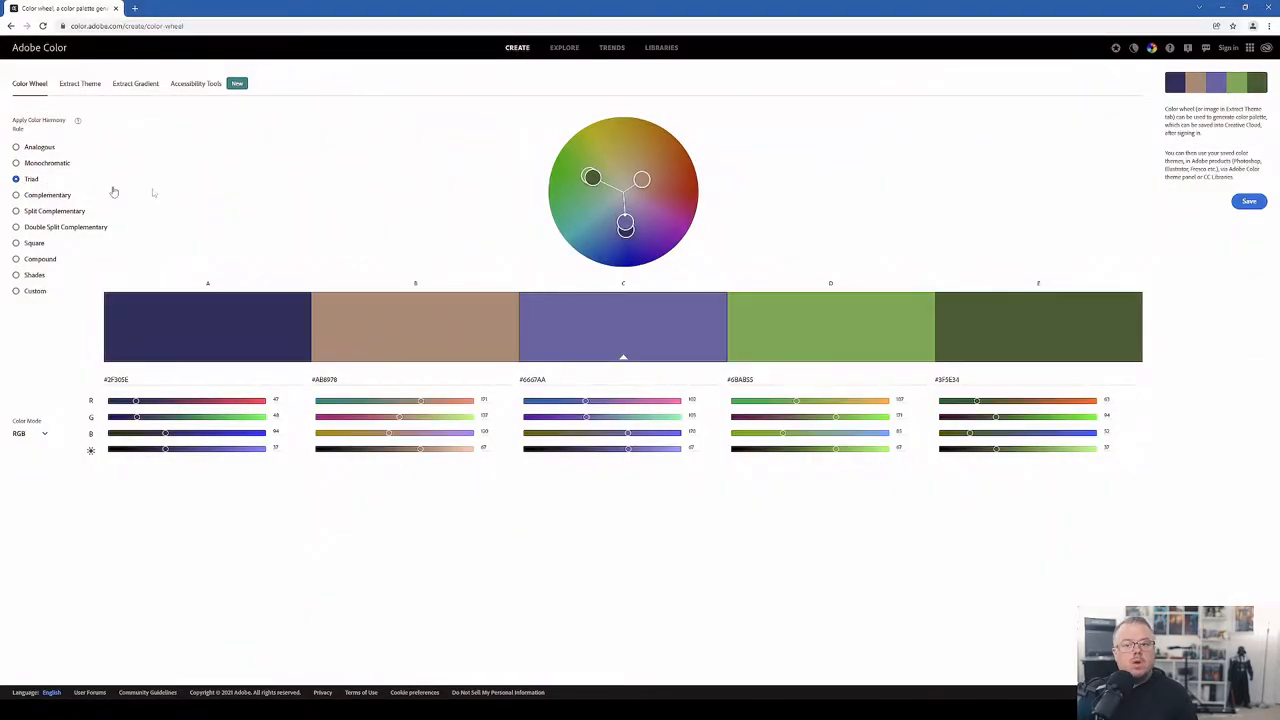
mouse_move(540, 236)
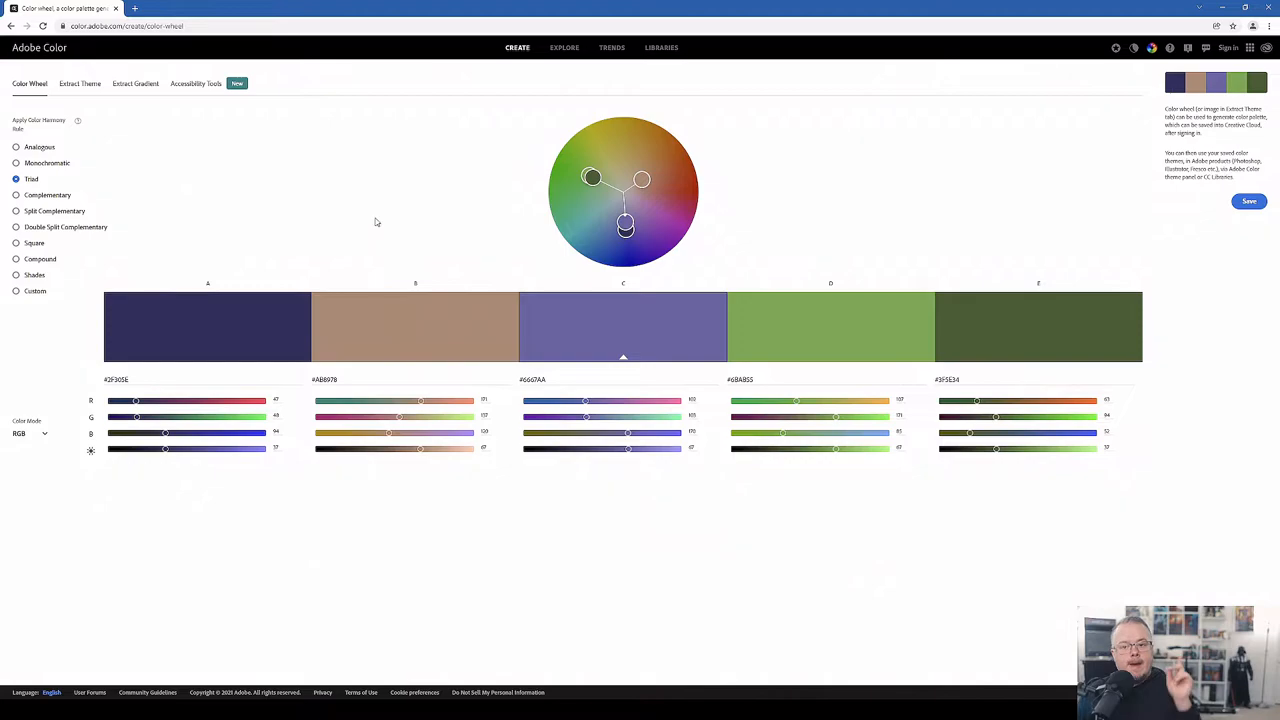
left_click(16, 260)
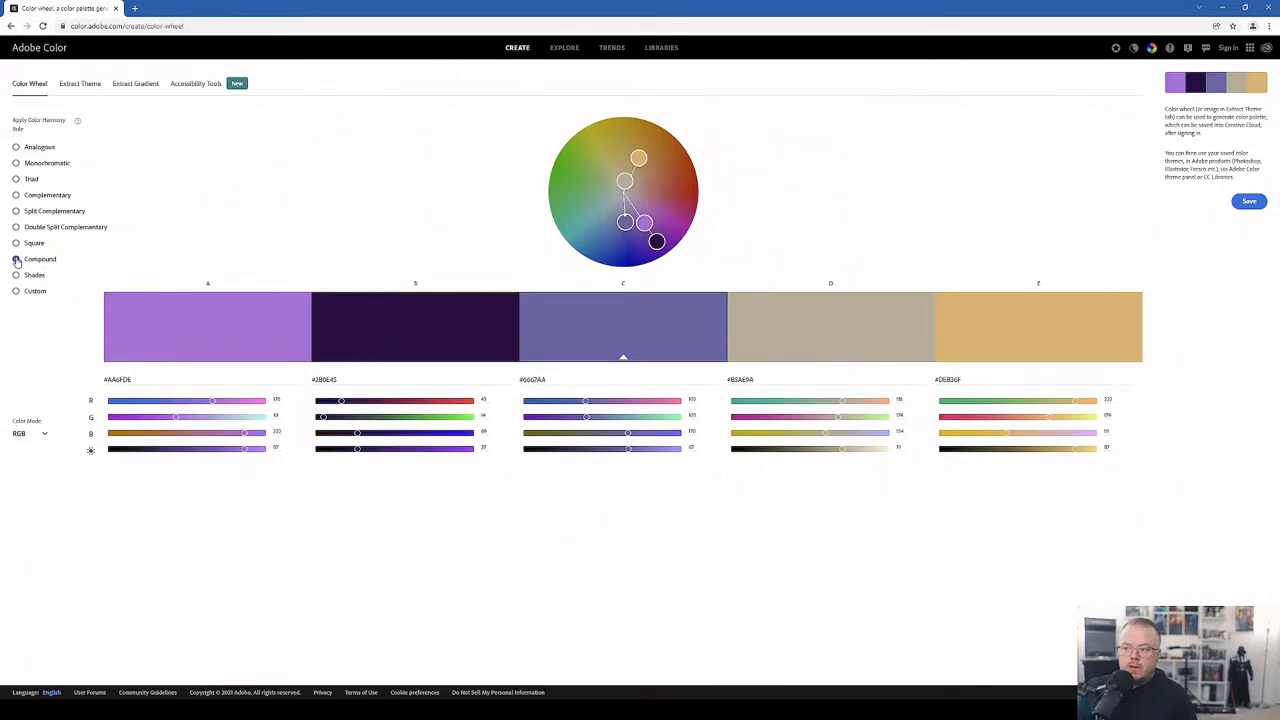
left_click(16, 258)
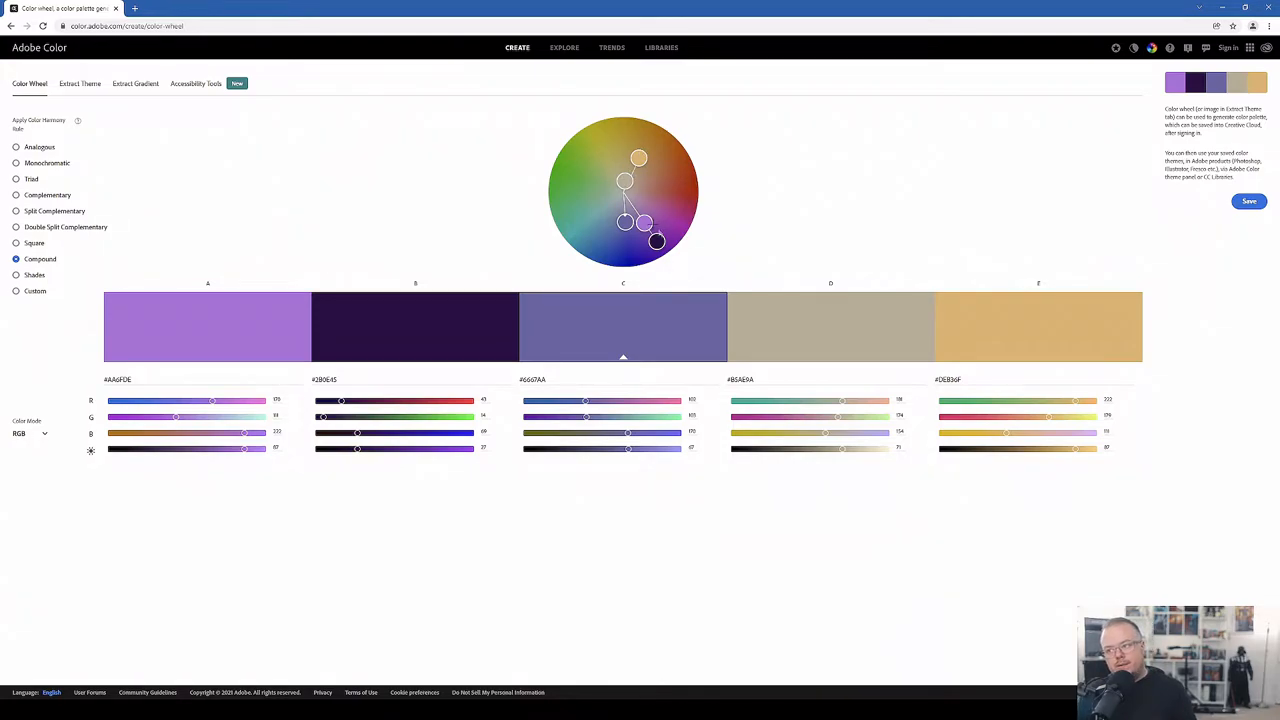
mouse_move(650, 184)
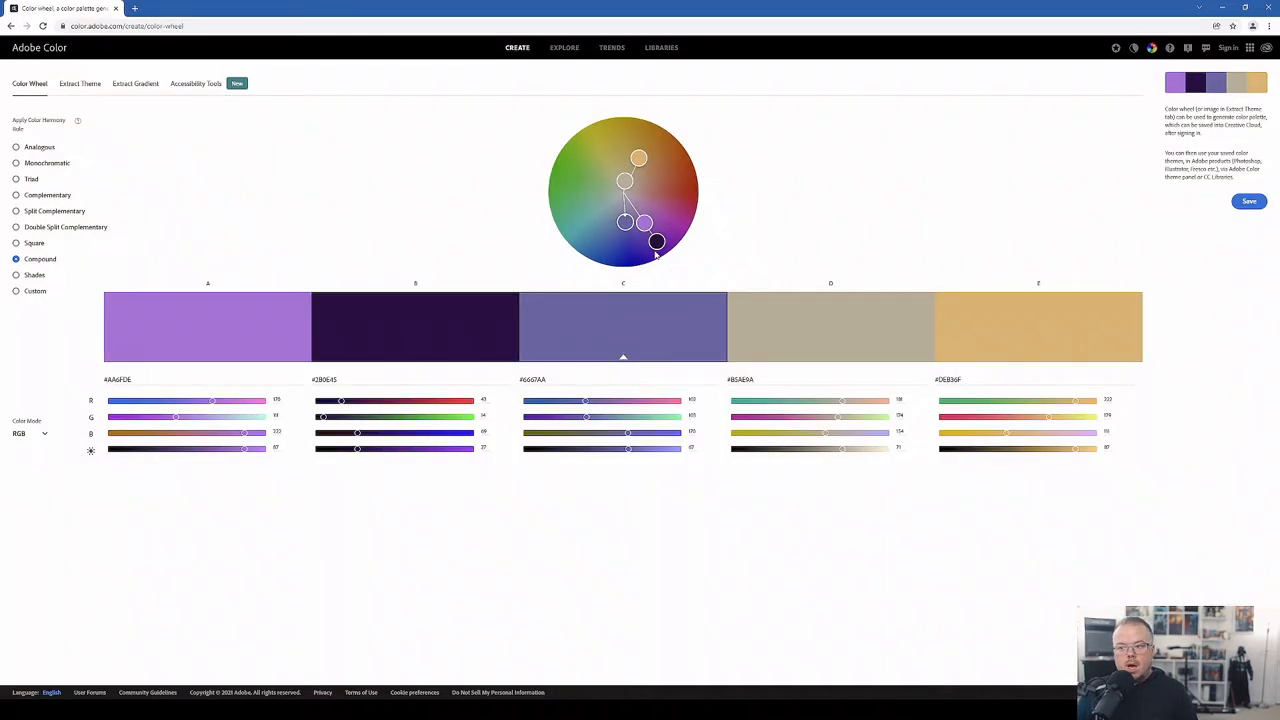
mouse_move(884, 278)
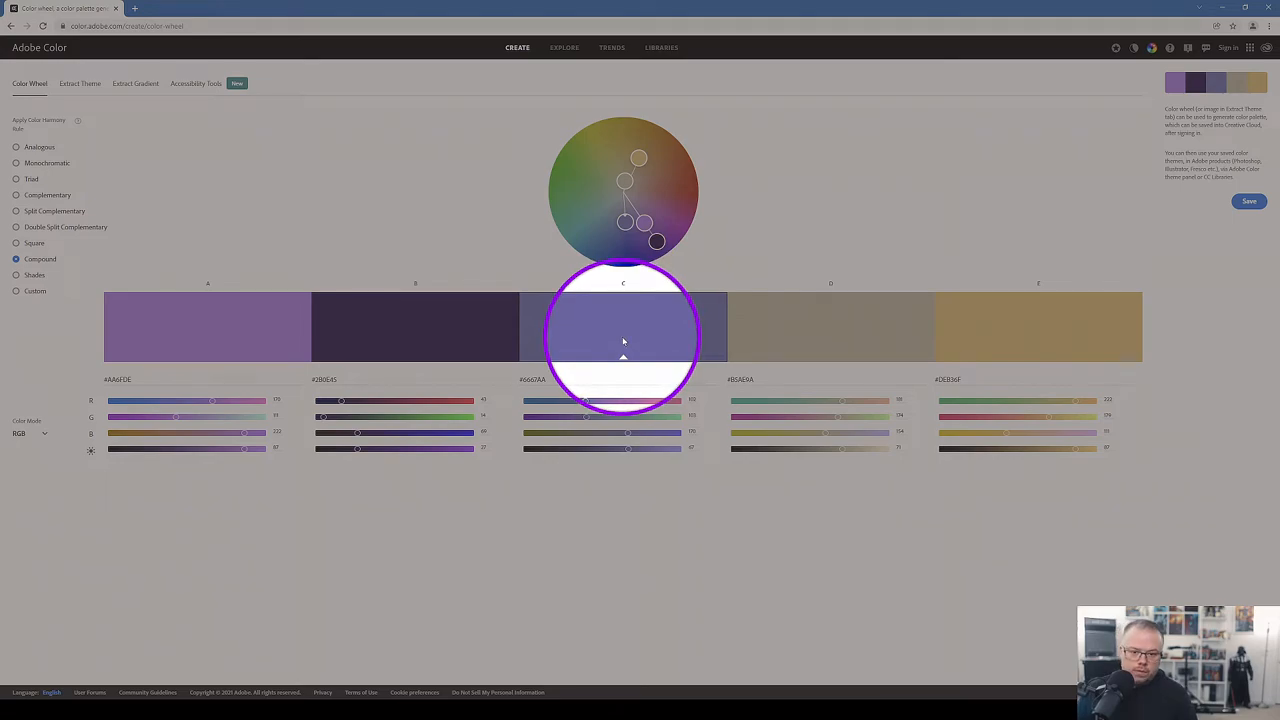
mouse_move(612, 344)
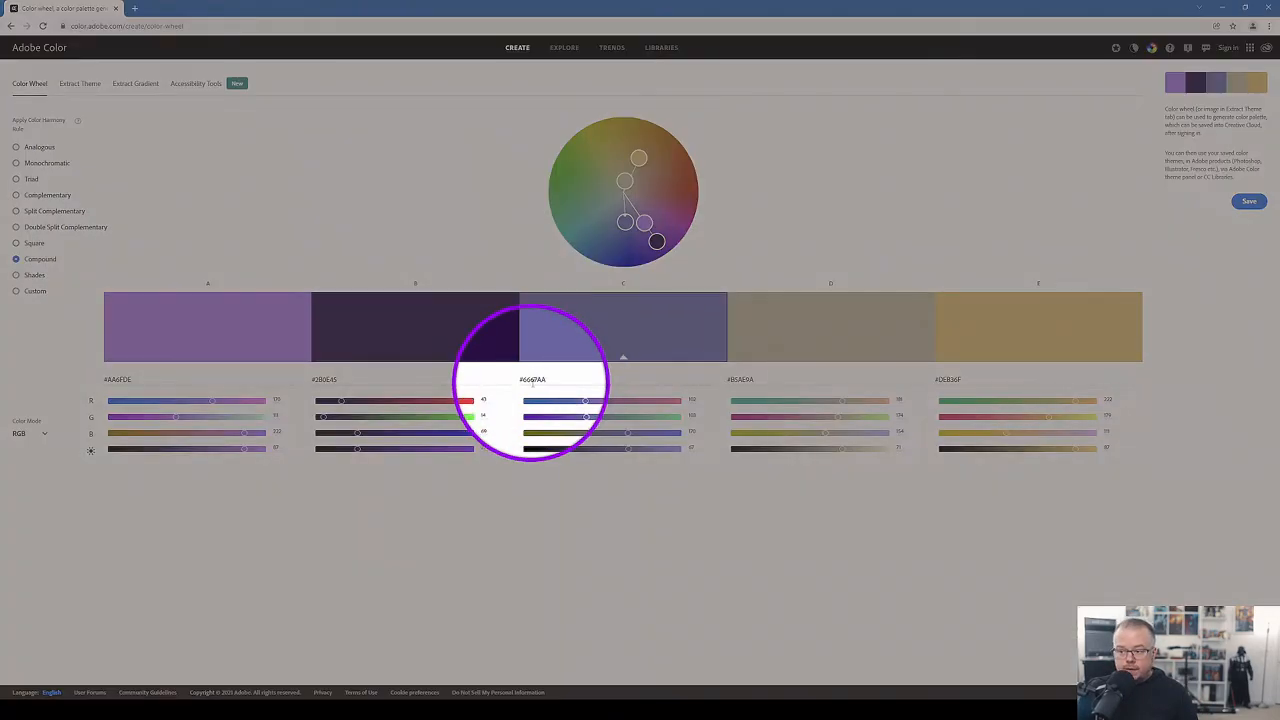
Select the base purple's hex code, then cycle Triad, Complementary and Compound harmonies for comparison.
left_click(548, 380)
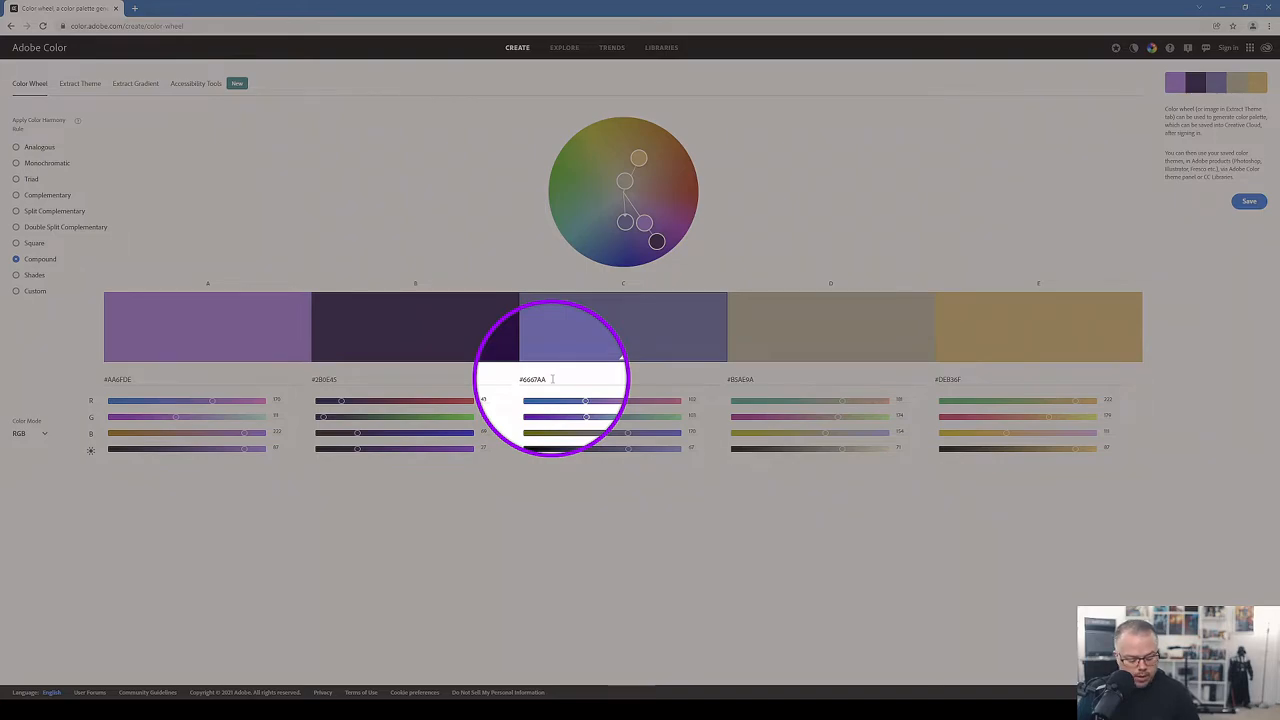
mouse_move(958, 390)
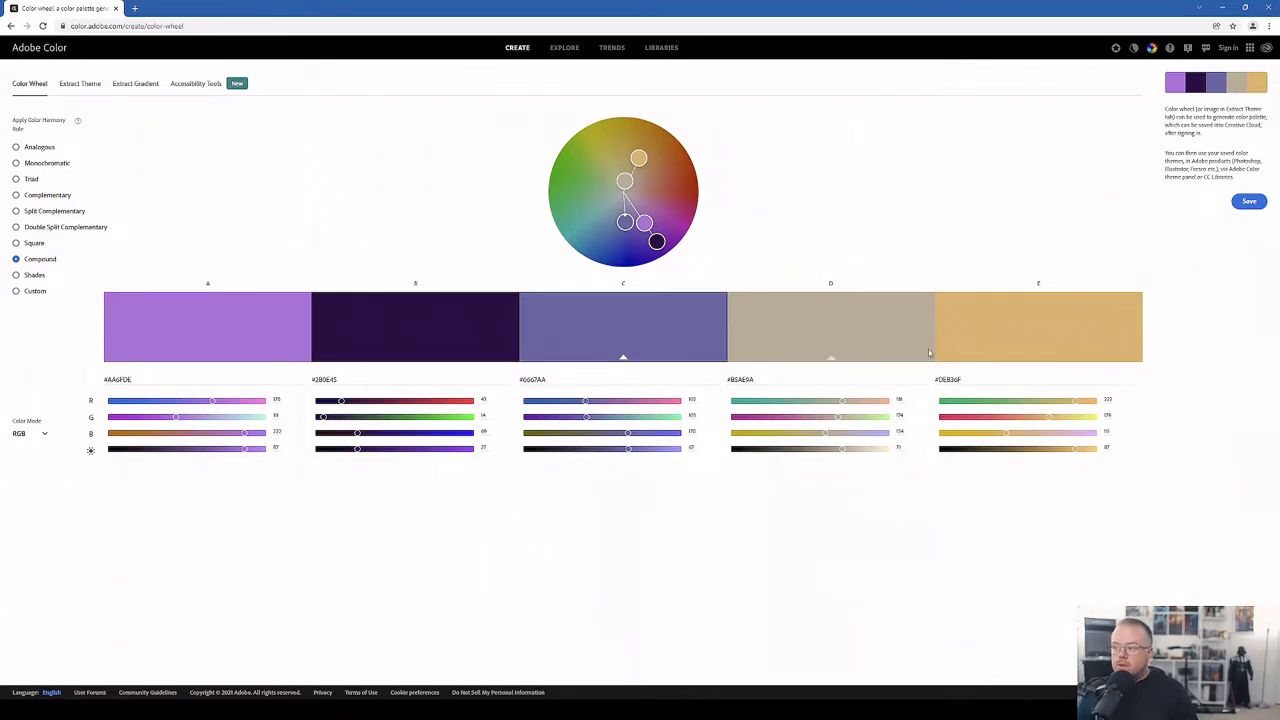
left_click(956, 378)
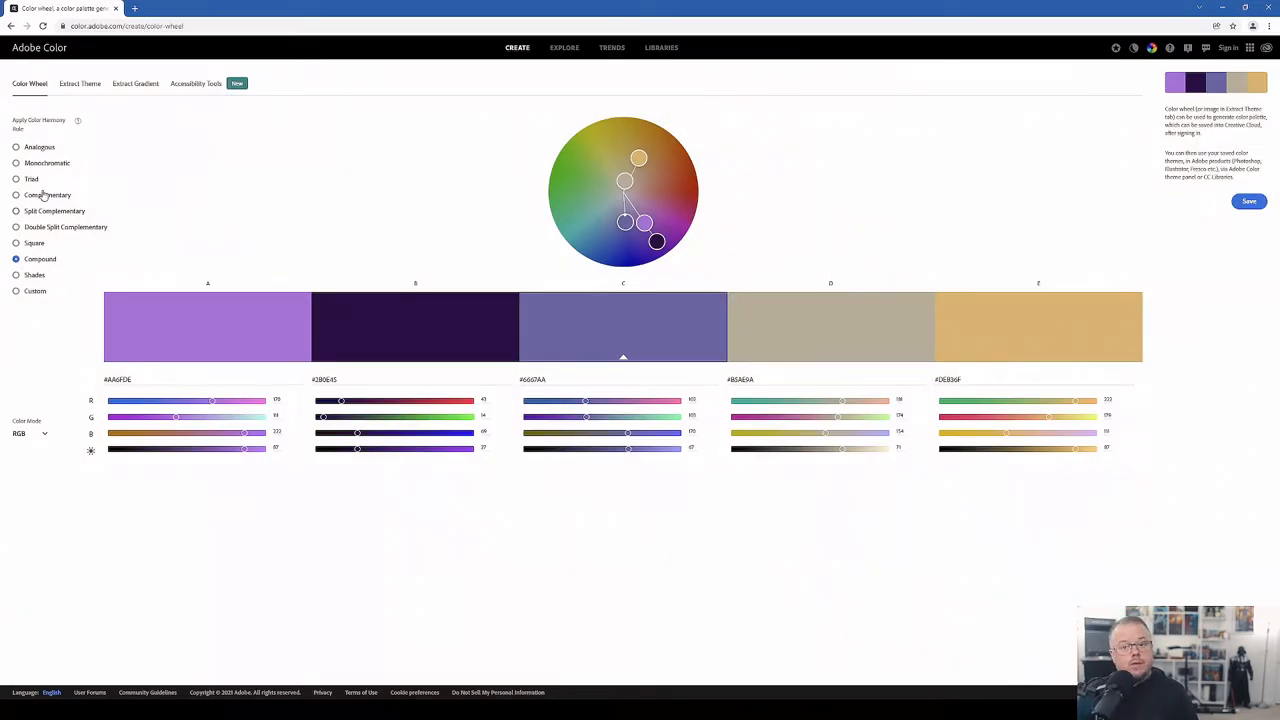
left_click(16, 180)
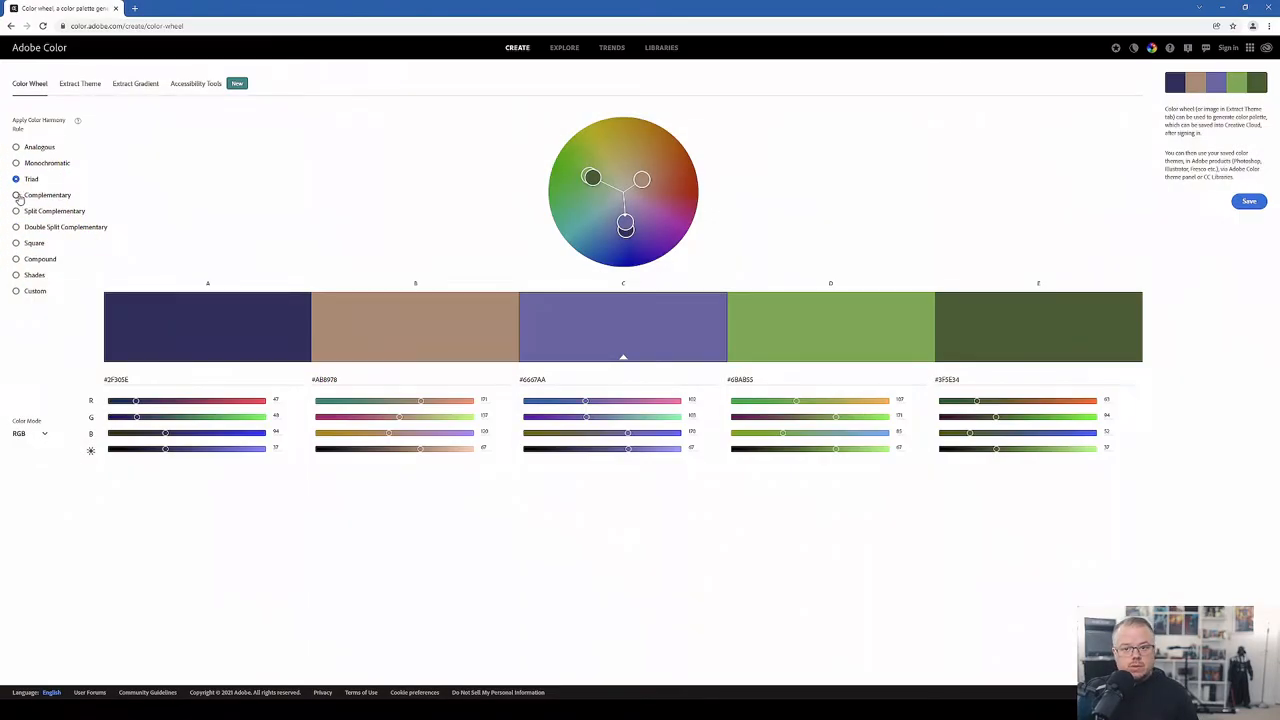
left_click(16, 194)
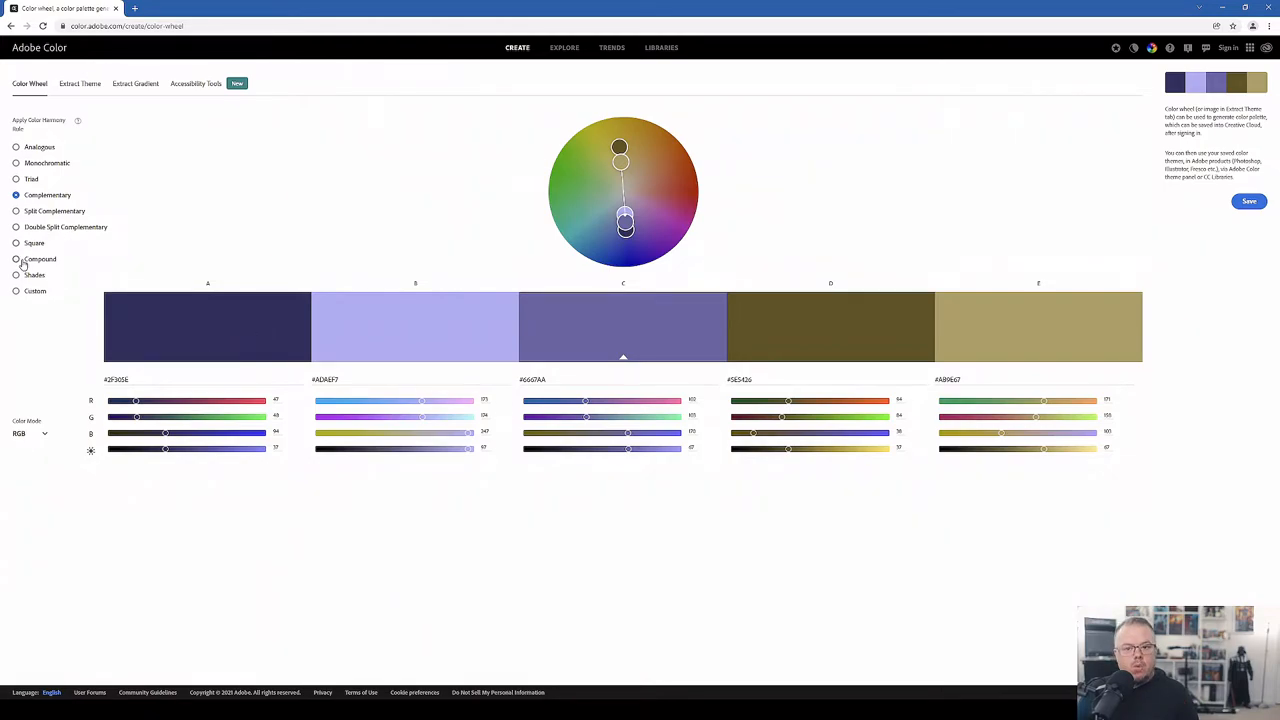
left_click(16, 260)
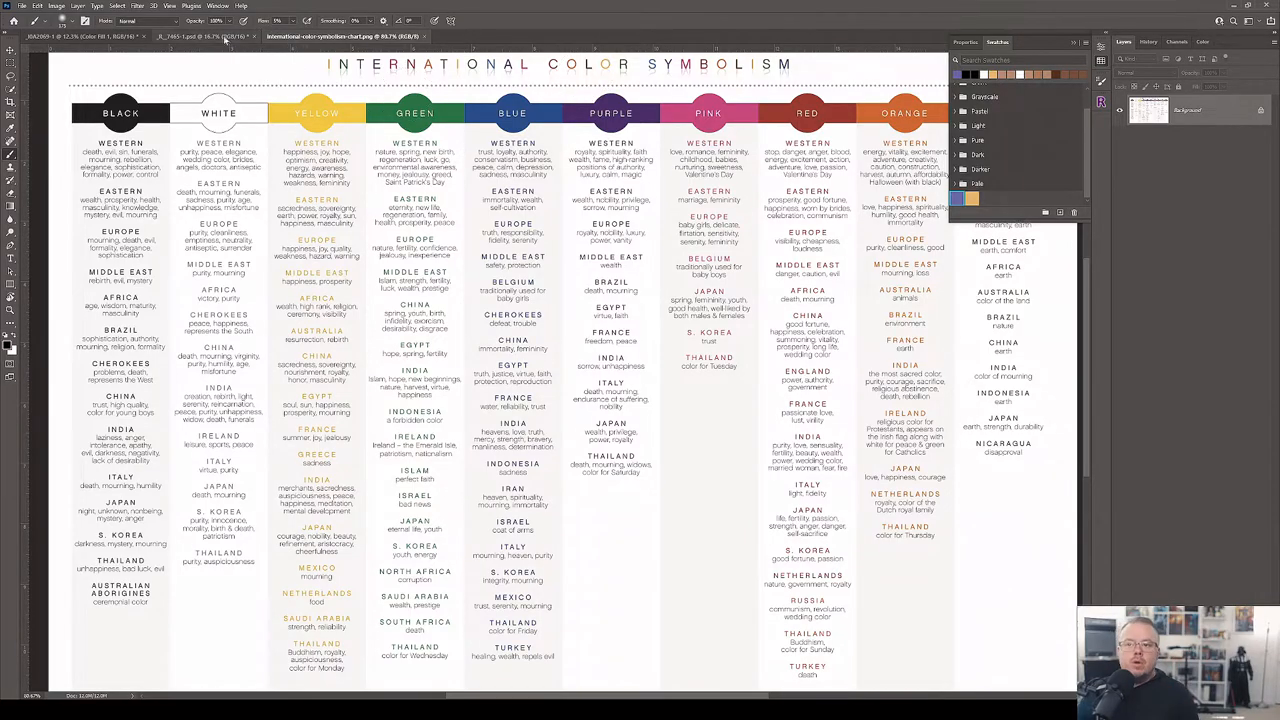
Switch from the color symbolism chart to the masked-woman portrait photo.
left_click(200, 36)
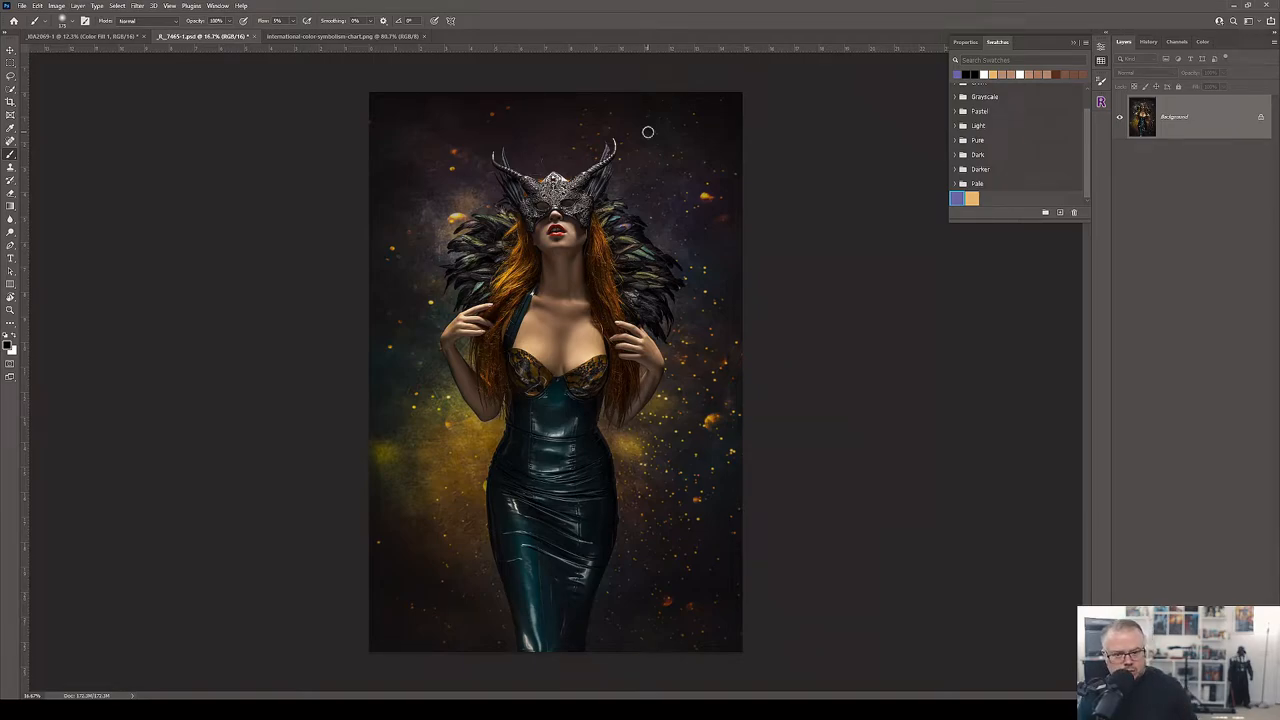
mouse_move(868, 268)
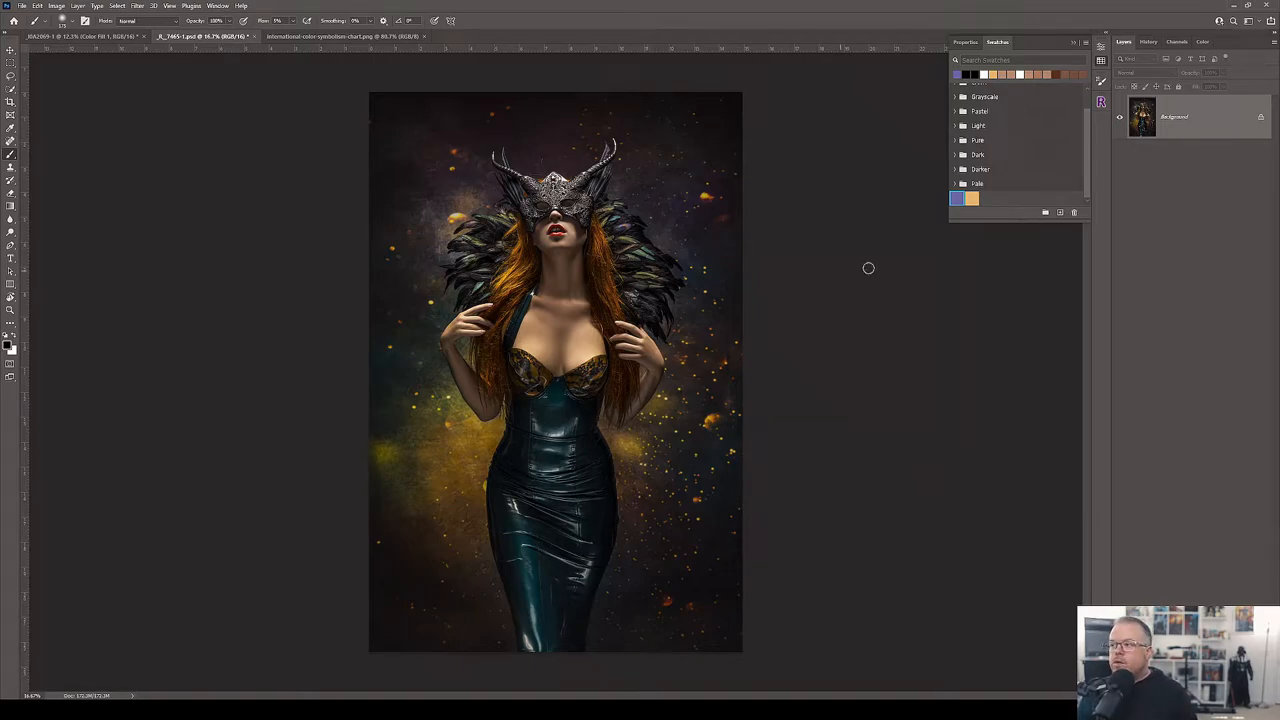
mouse_move(928, 300)
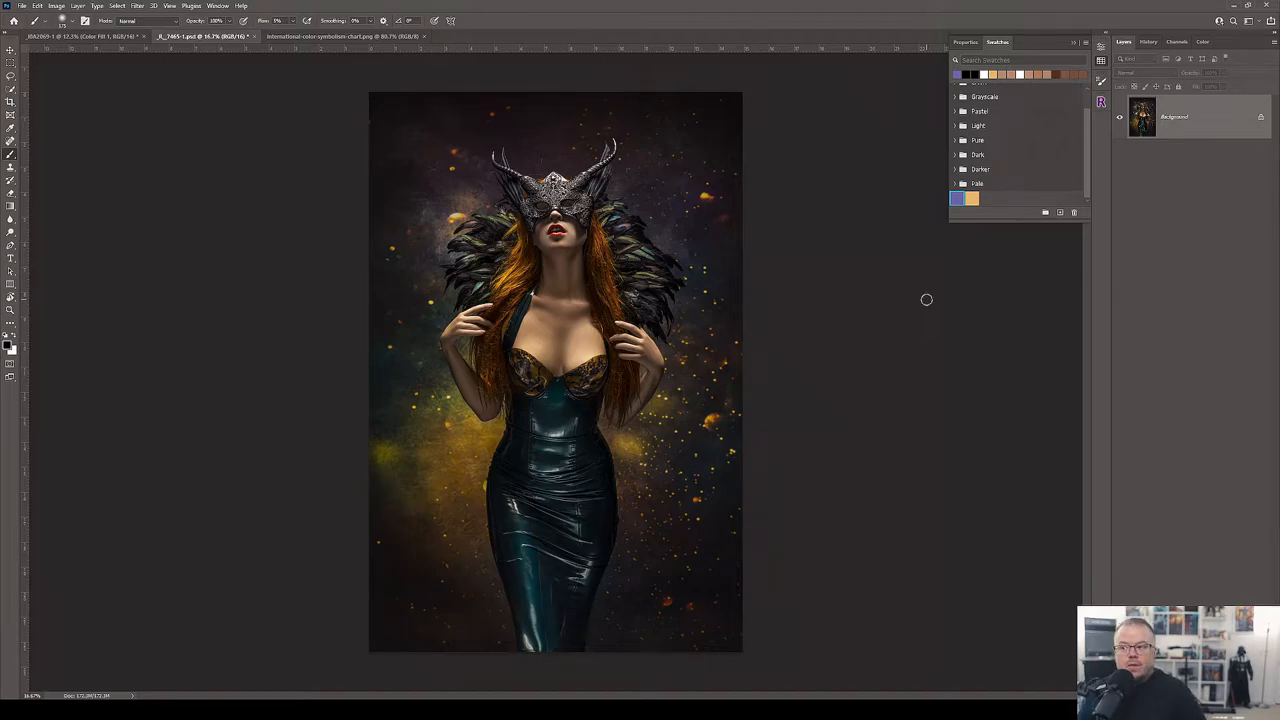
mouse_move(1156, 464)
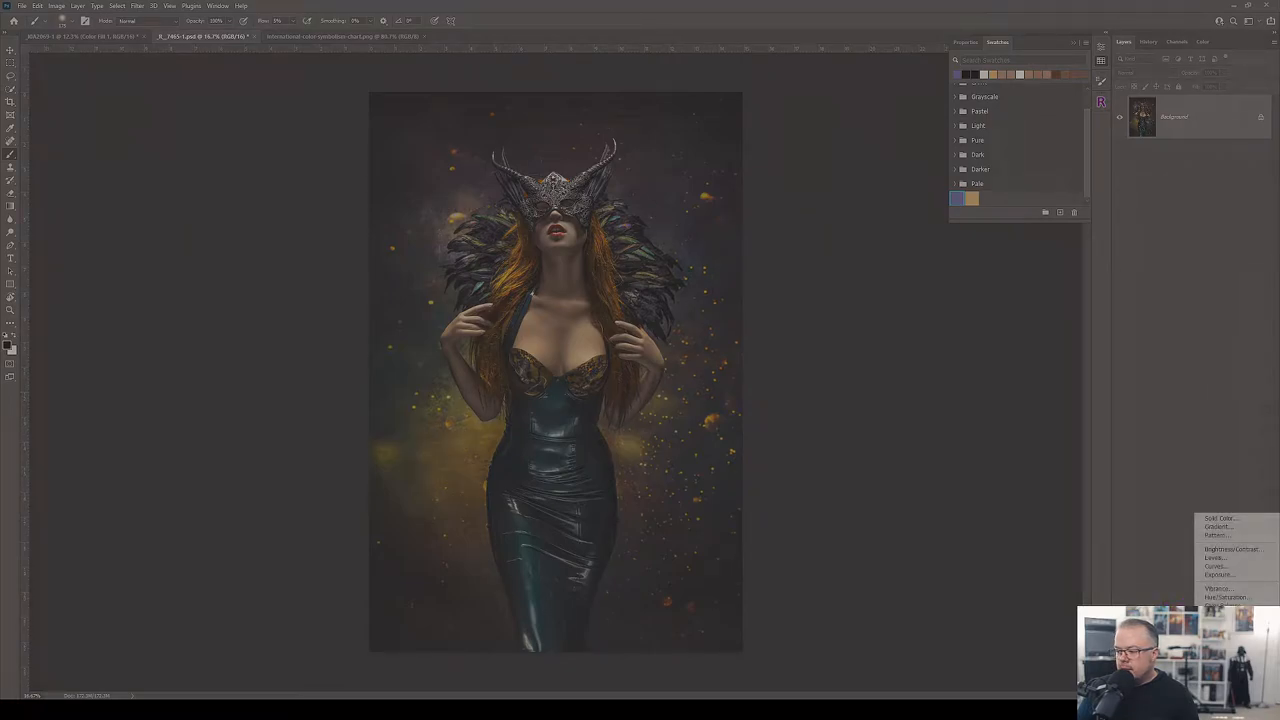
Add a new Solid Color fill layer above the portrait's background.
left_click(1220, 518)
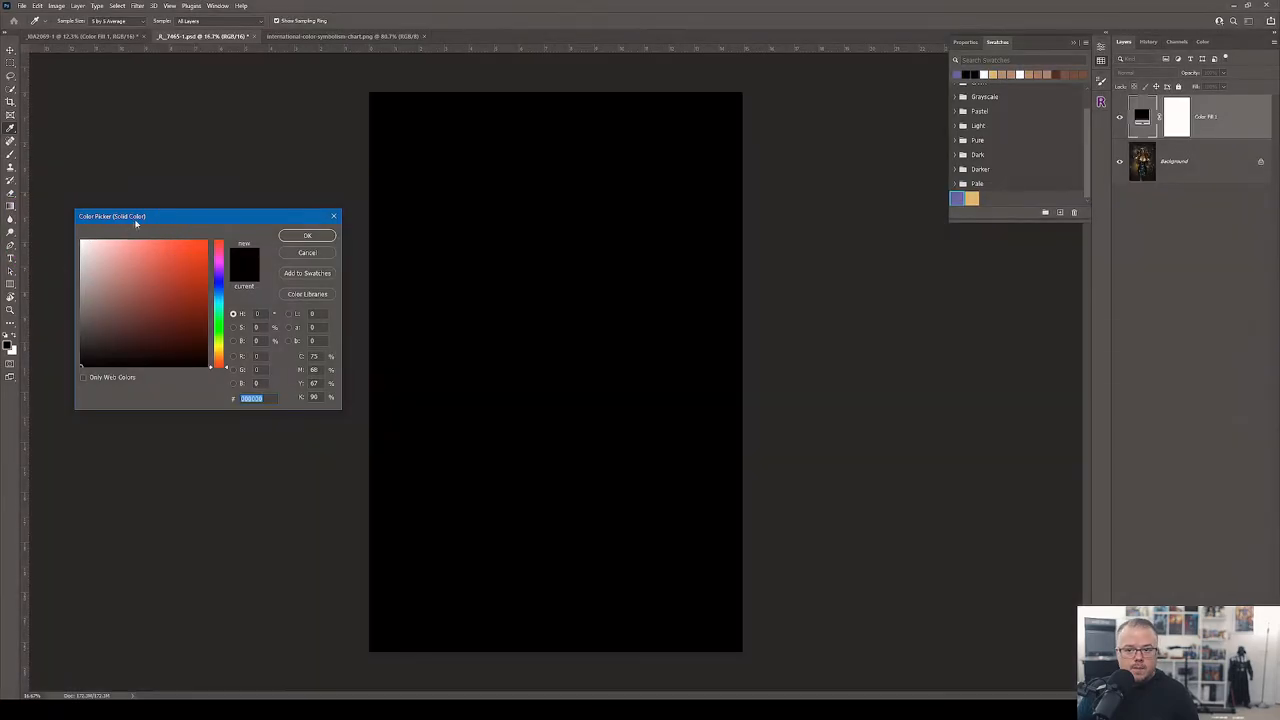
mouse_move(172, 172)
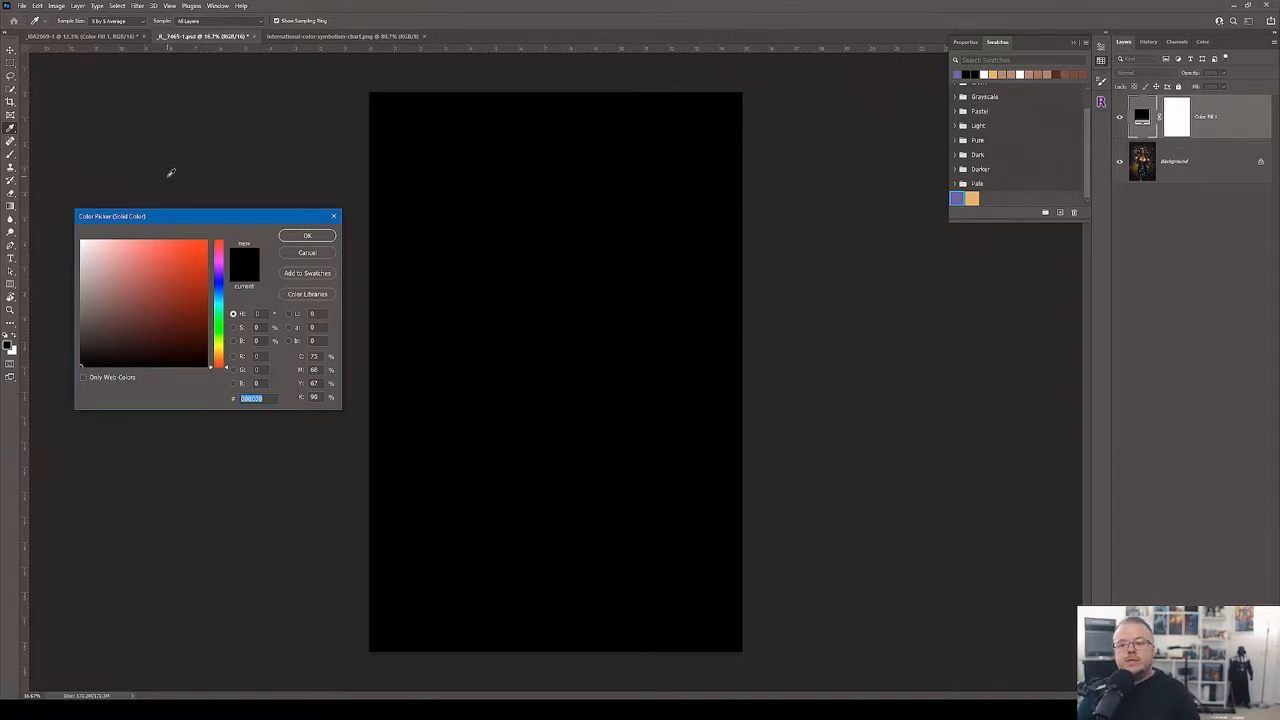
mouse_move(544, 184)
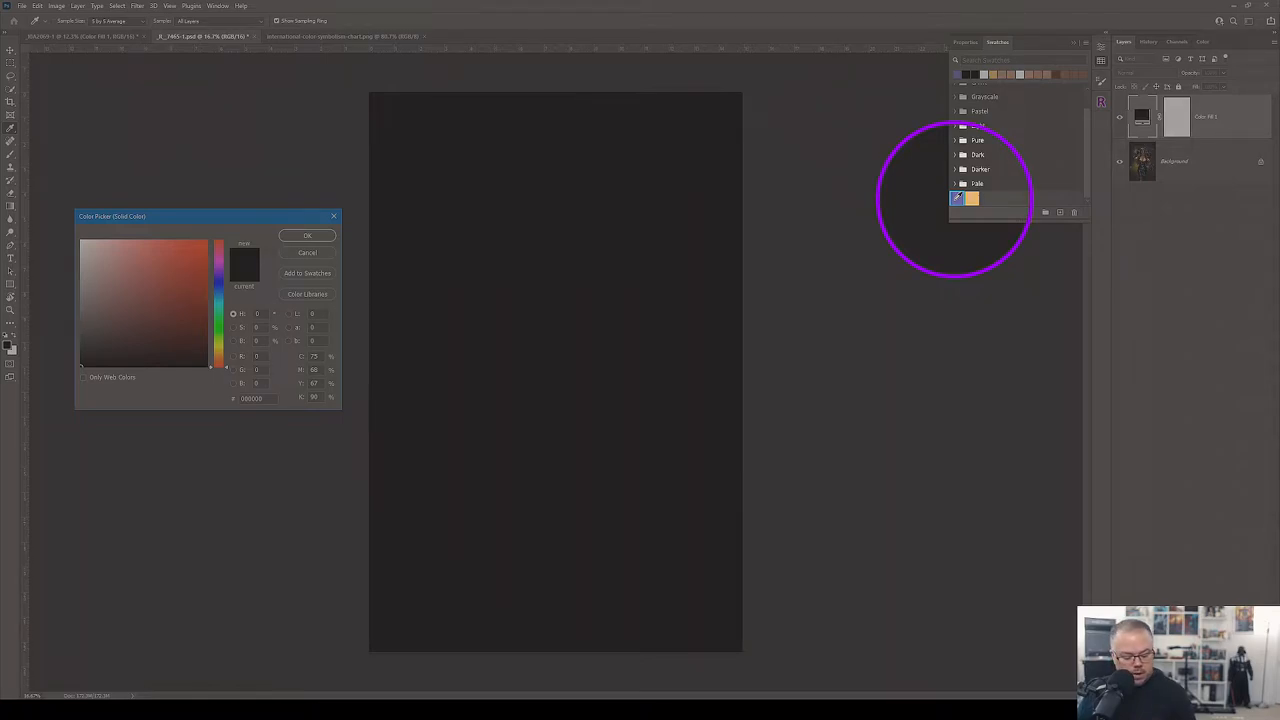
Set the fill layer's colour to the Very Peri purple swatch.
left_click(130, 282)
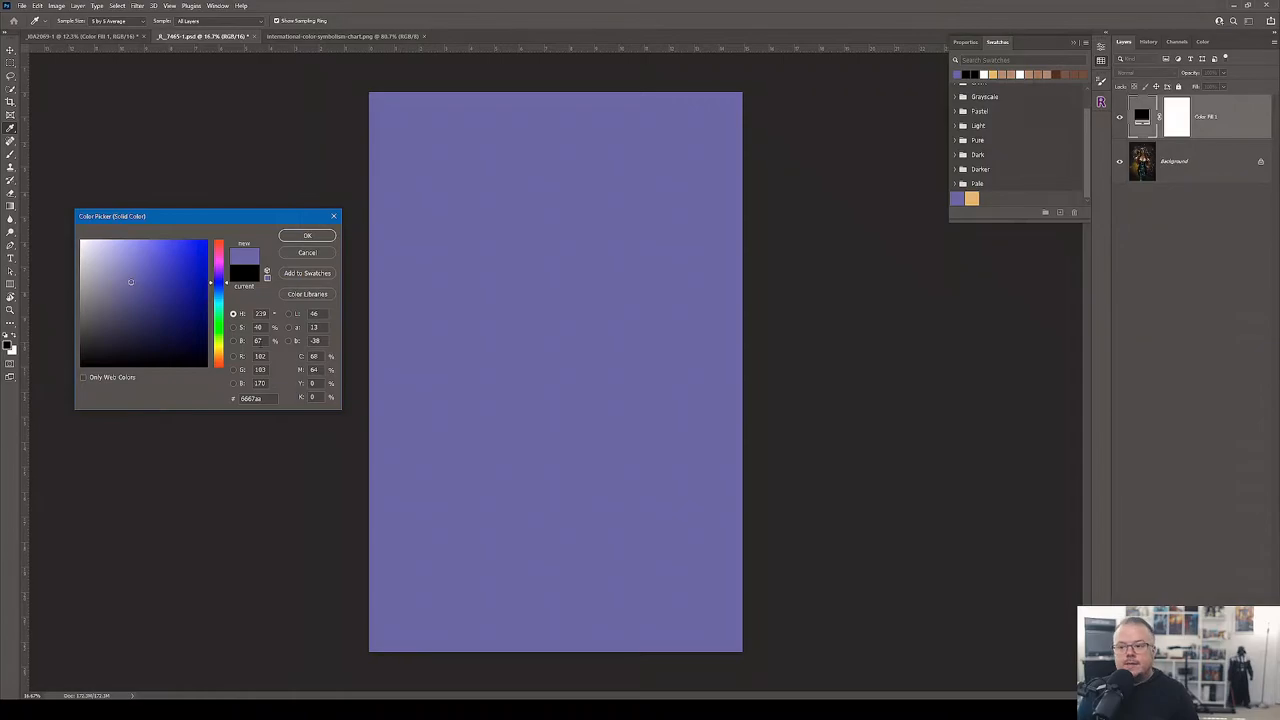
Confirm the purple fill colour and blend it into the portrait with Soft Light.
left_click(308, 236)
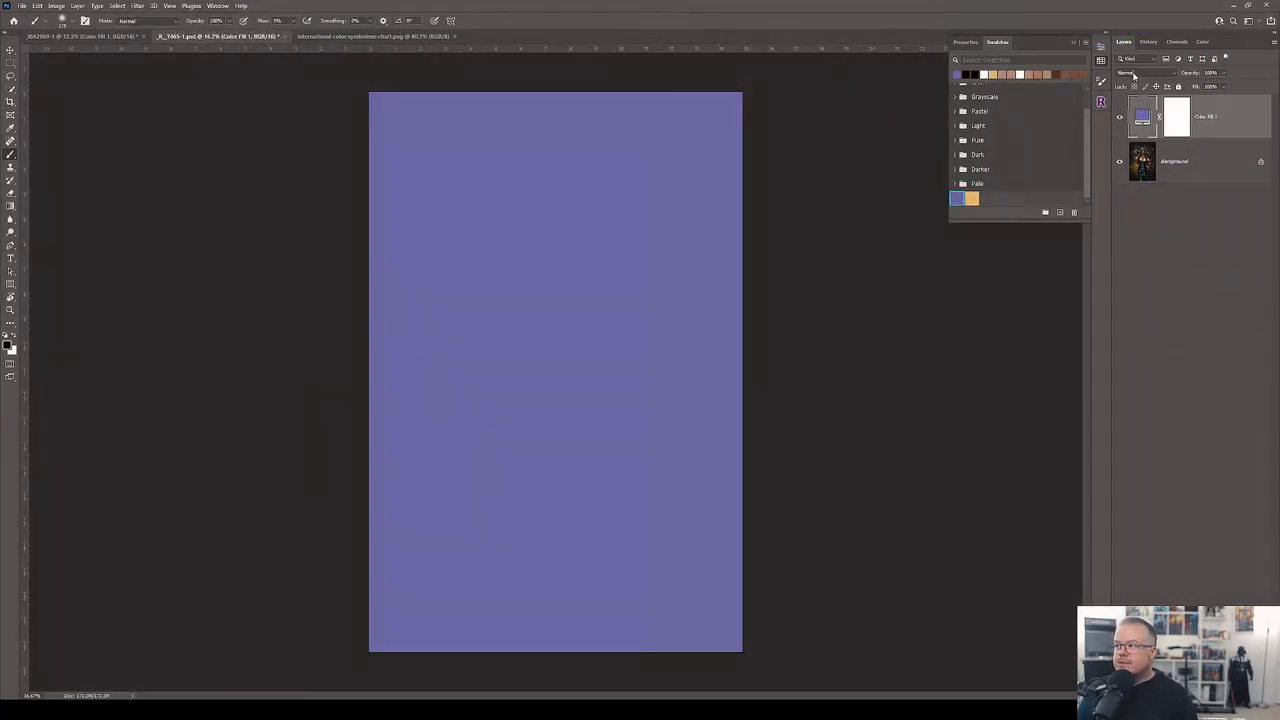
left_click(1136, 72)
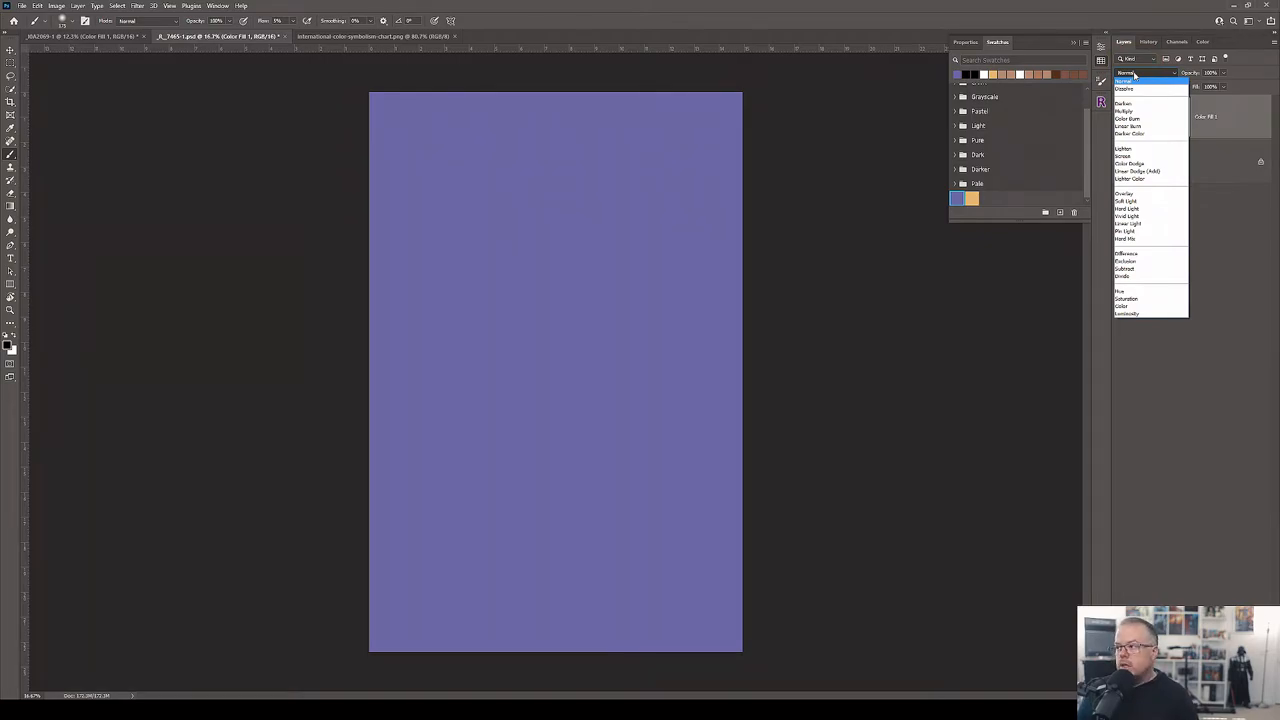
left_click(1124, 148)
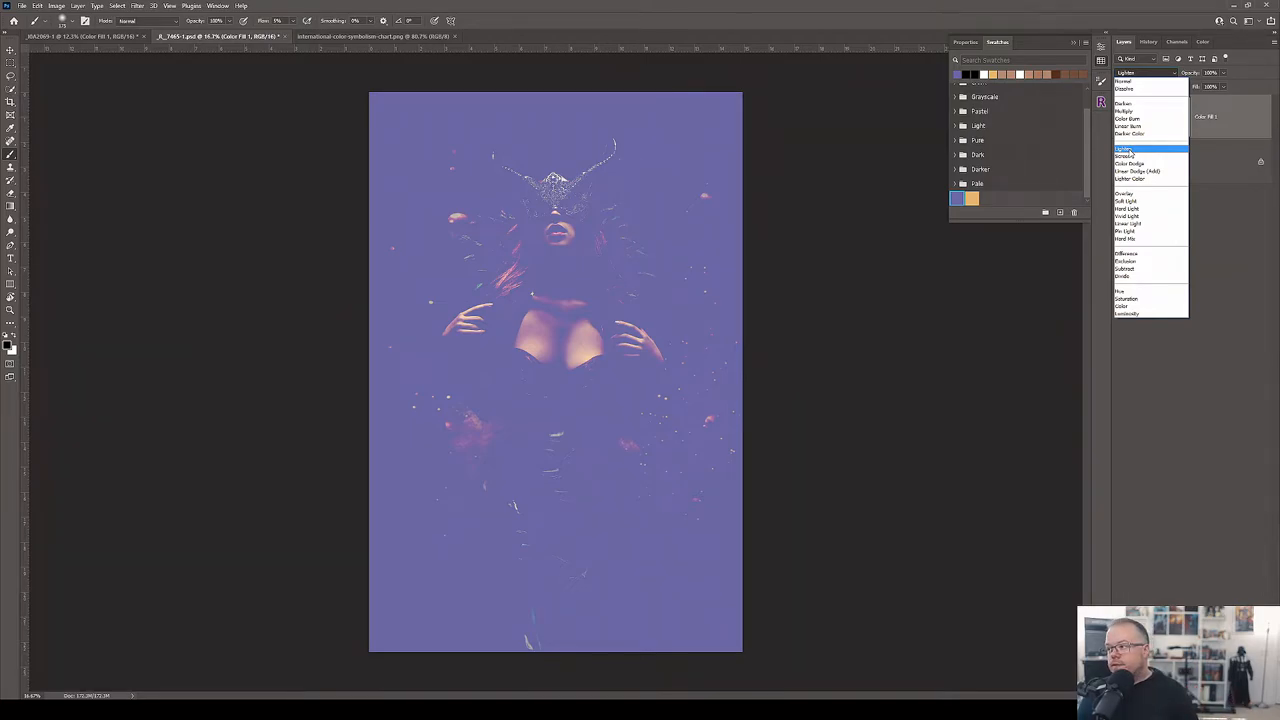
left_click(1126, 148)
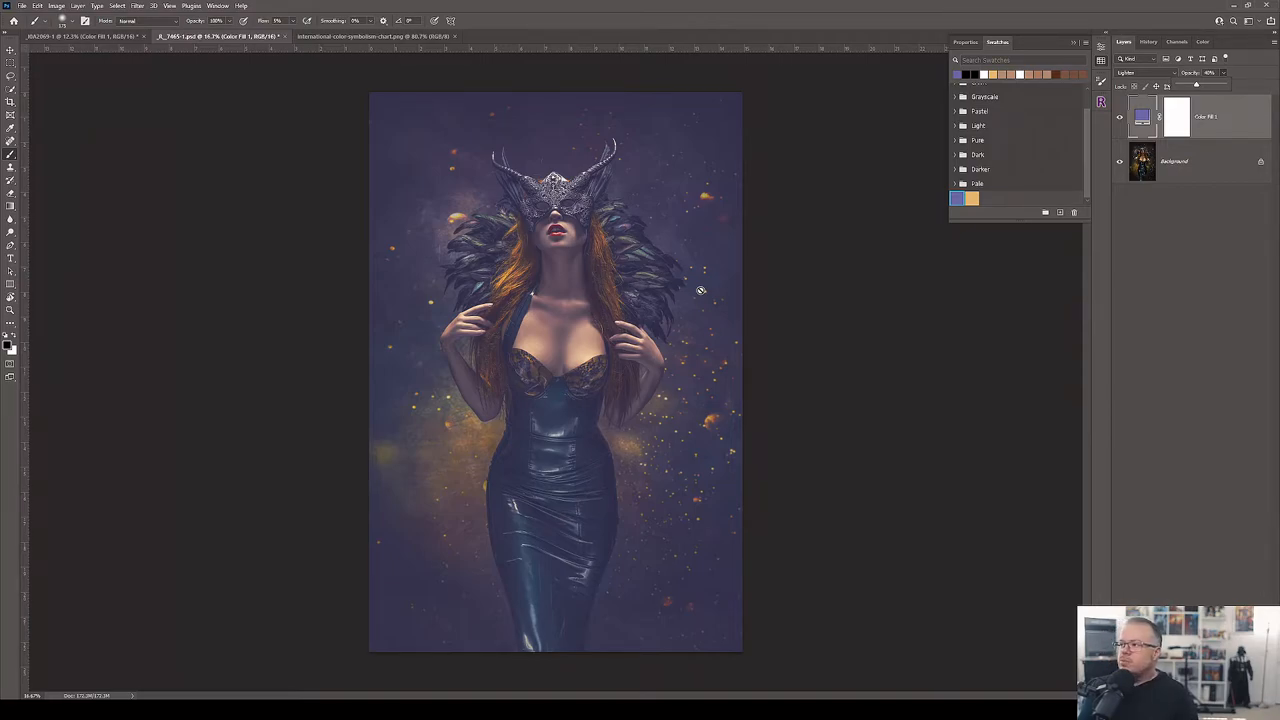
mouse_move(690, 288)
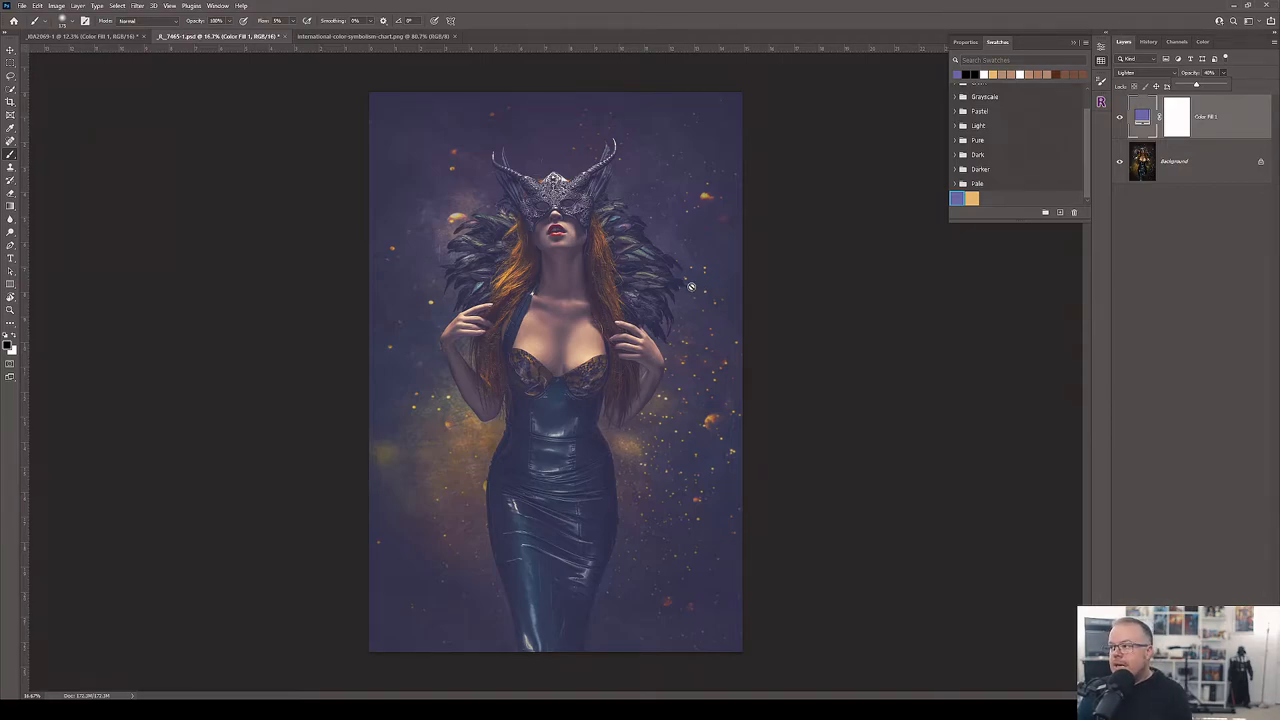
Compare several other blending modes on the Very Peri fill, ending on a contrast-style blend.
left_click(1140, 72)
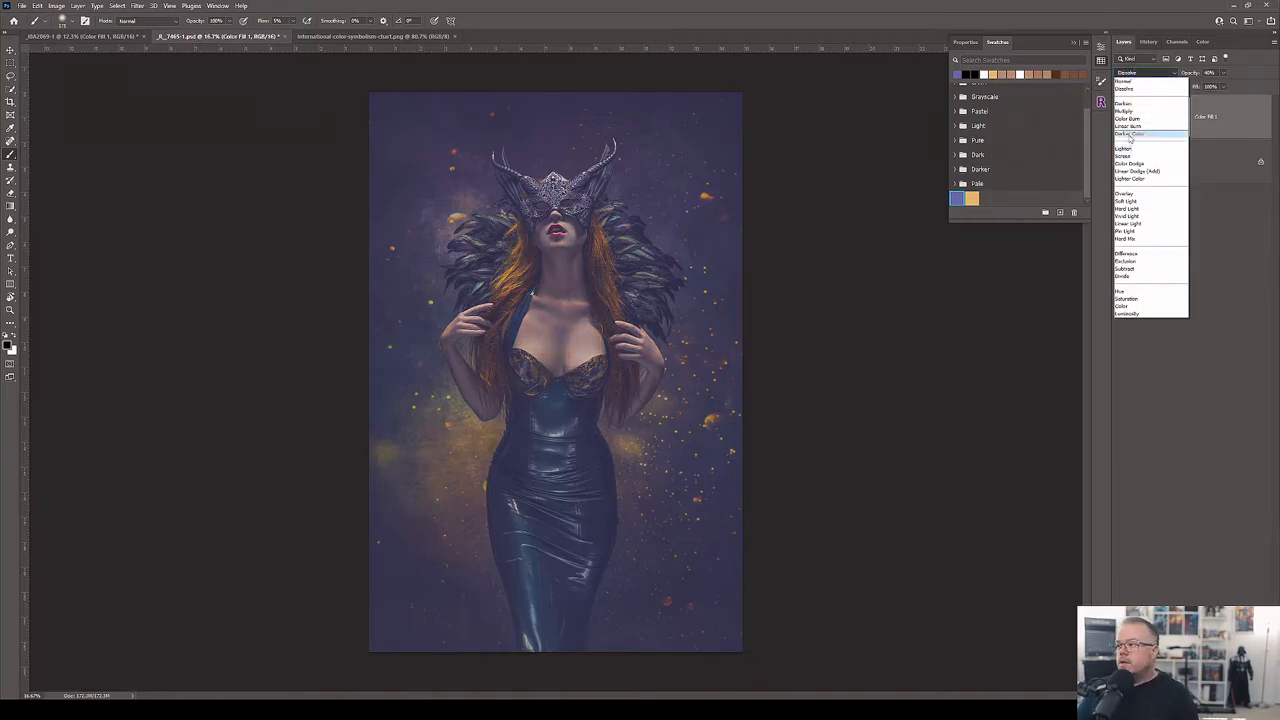
left_click(1128, 156)
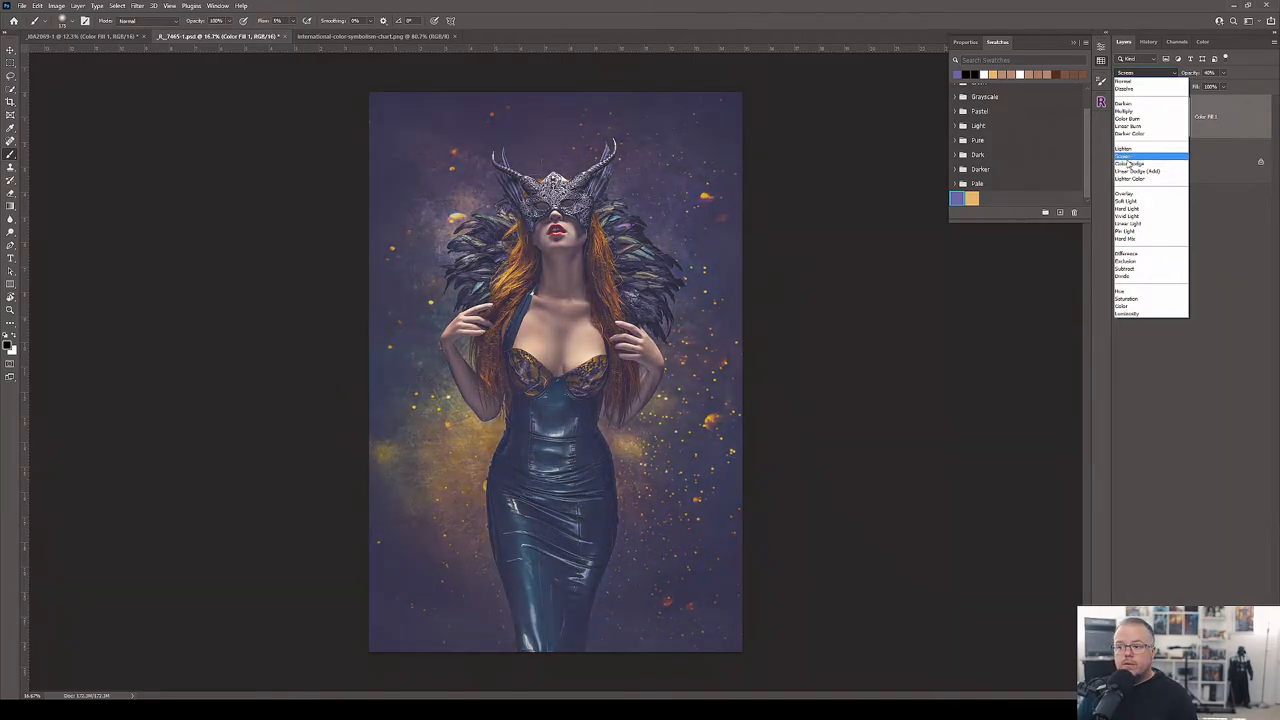
left_click(1128, 164)
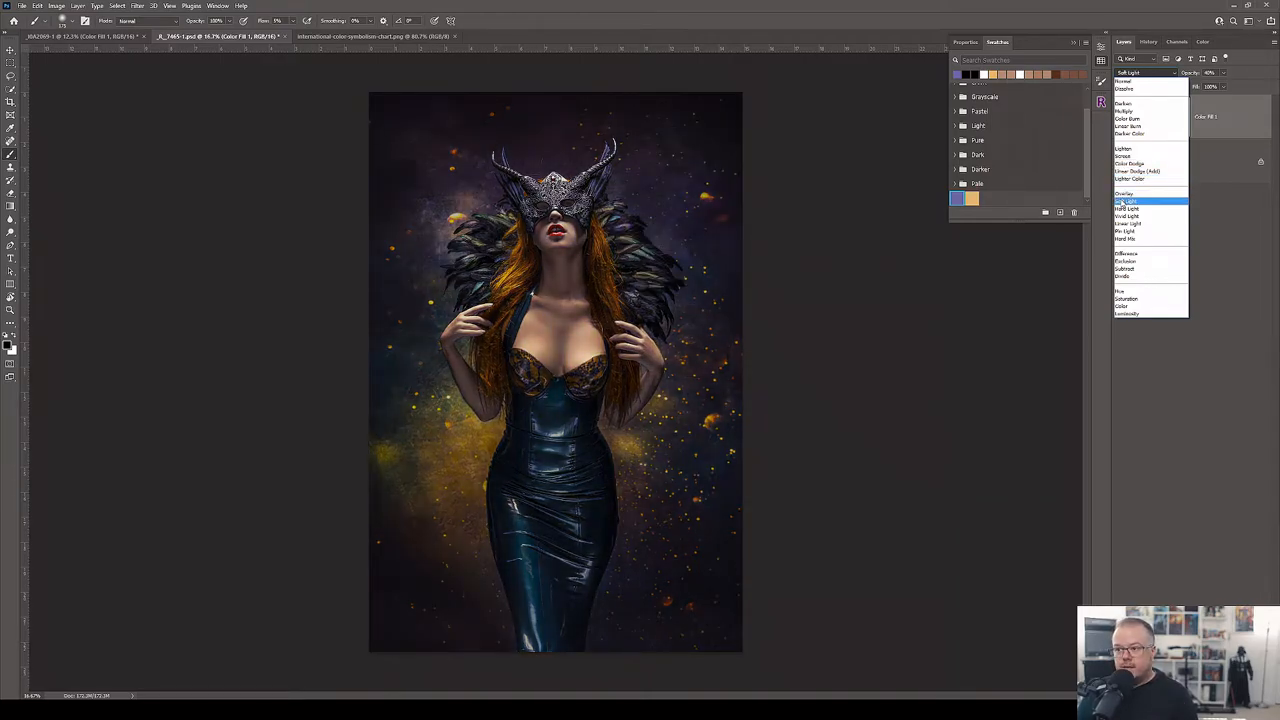
left_click(1124, 194)
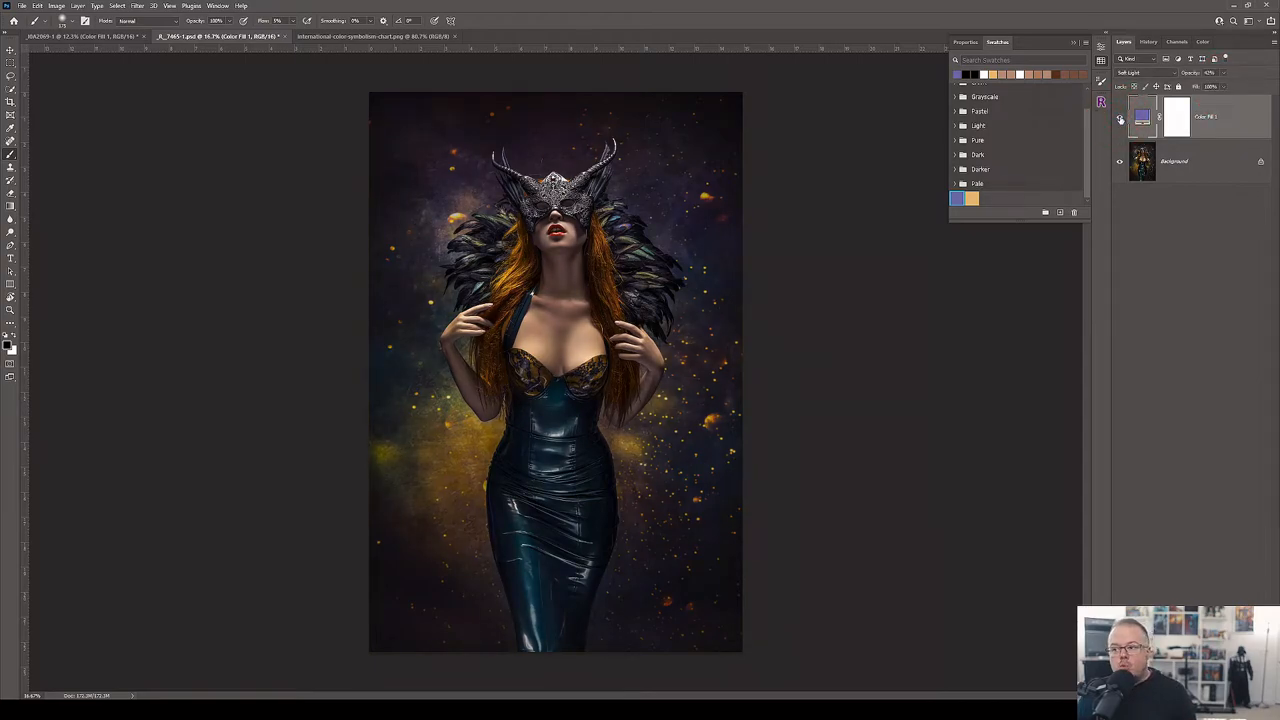
left_click(1120, 118)
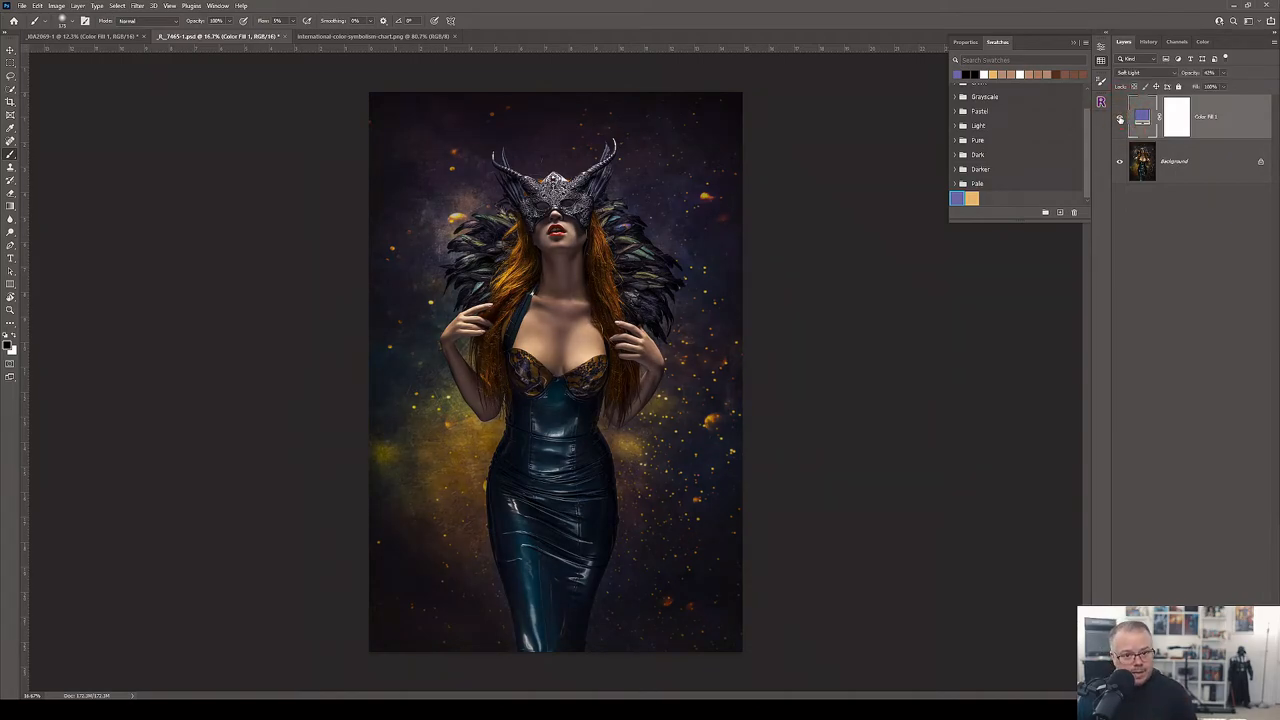
Recolour the duplicated fill layer to the complementary yellow, warming the portrait over the purple.
left_click(1120, 116)
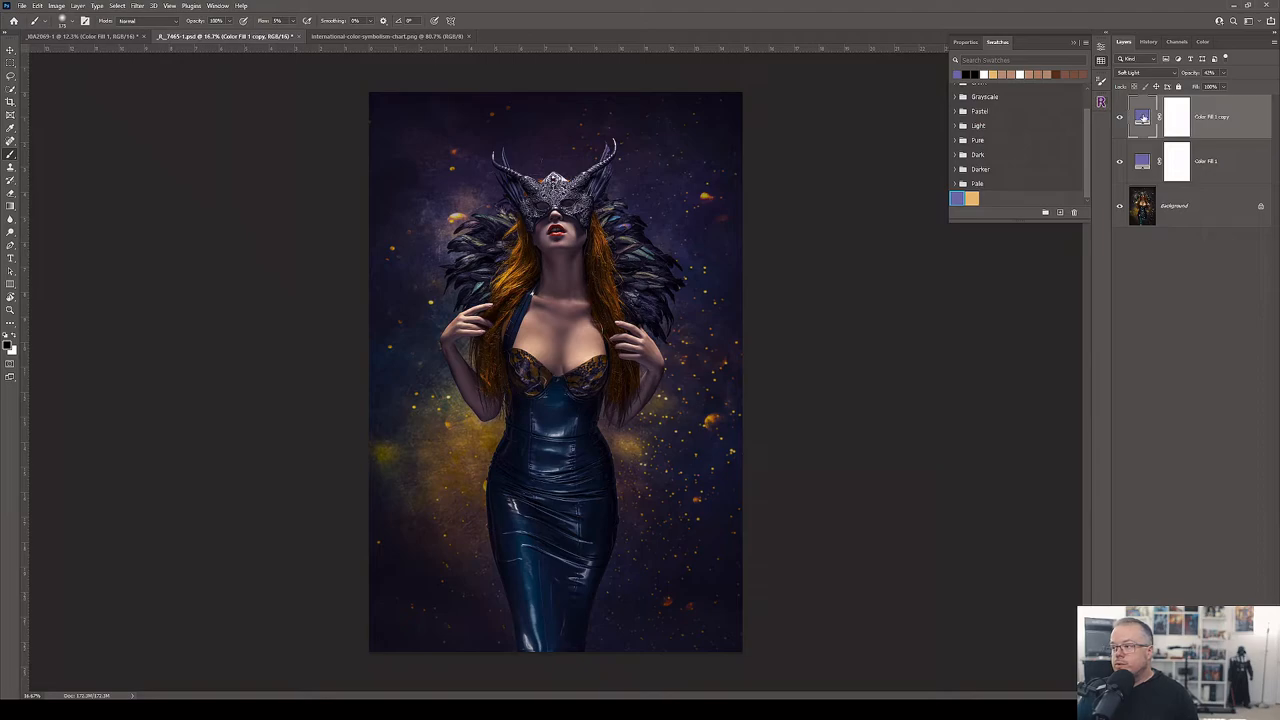
double_click(1142, 116)
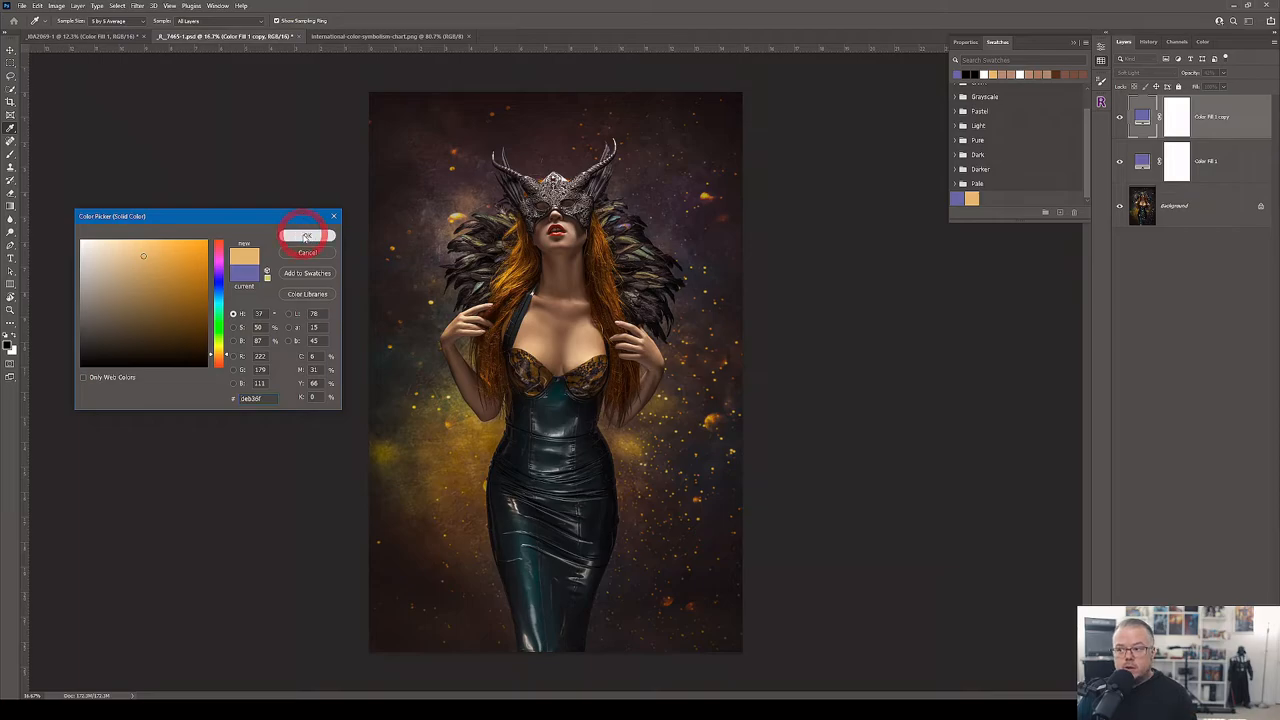
left_click(308, 236)
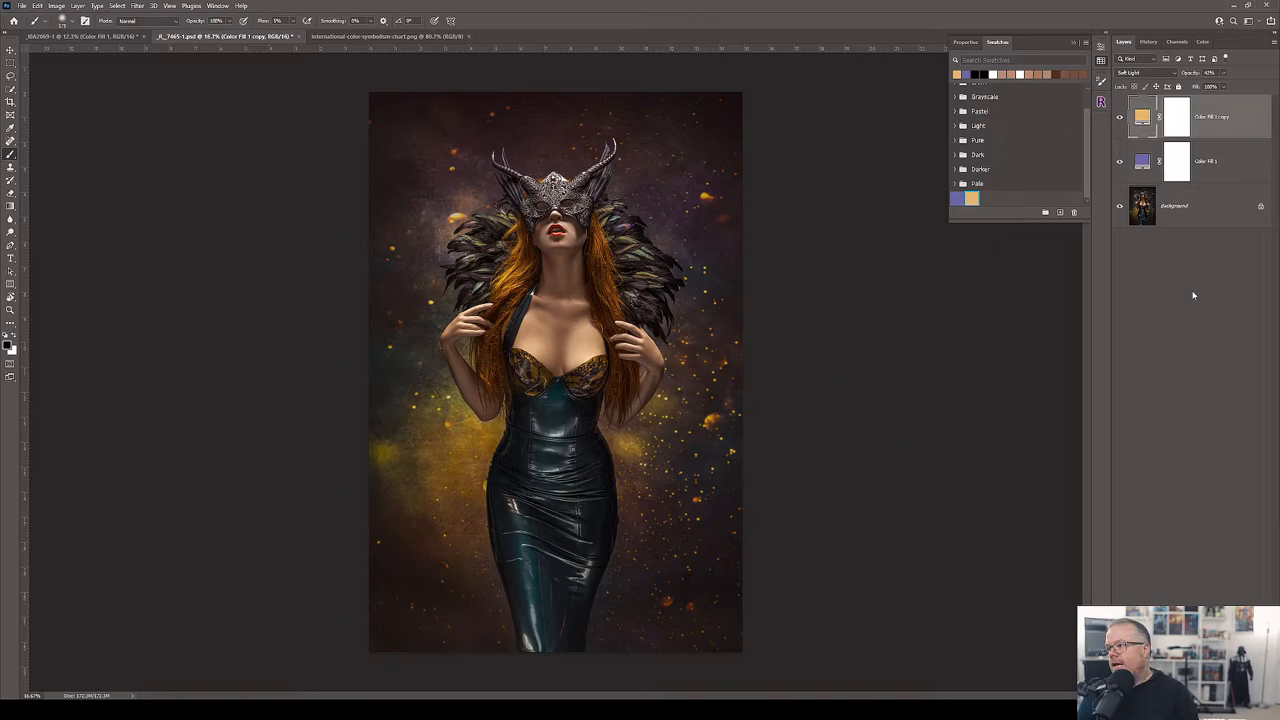
left_click(1120, 164)
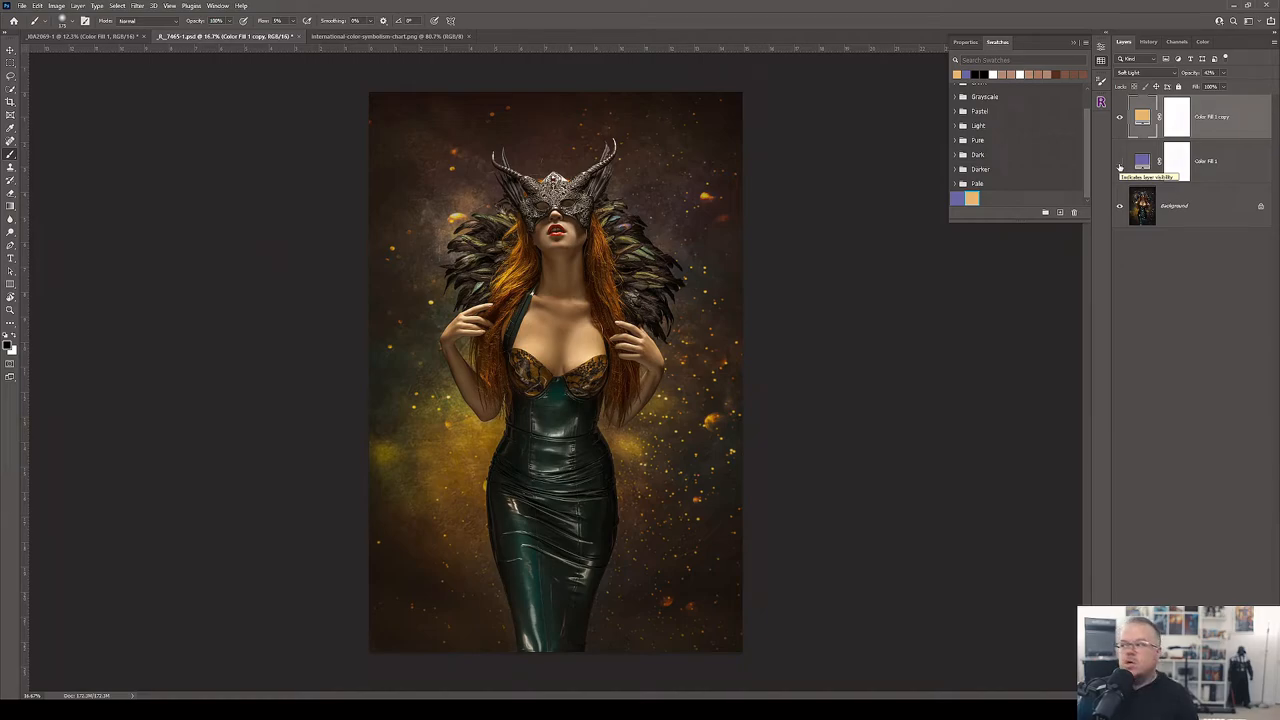
left_click(1120, 162)
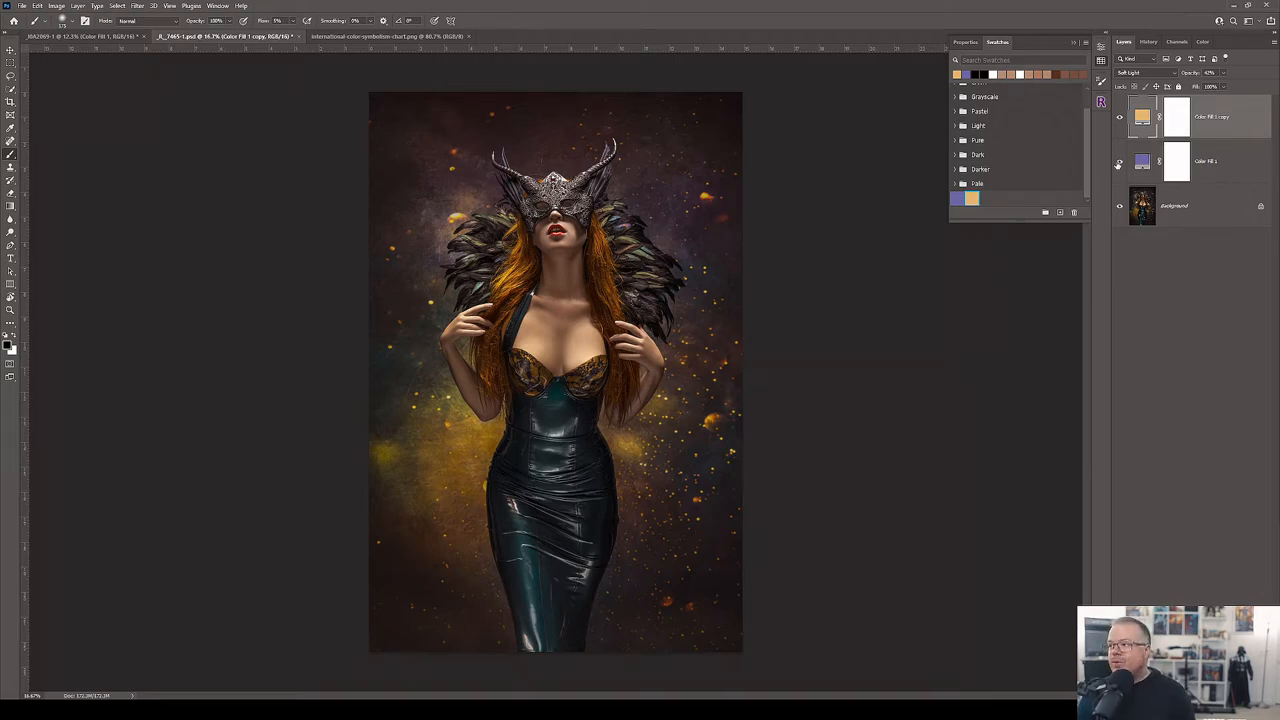
left_click(1120, 116)
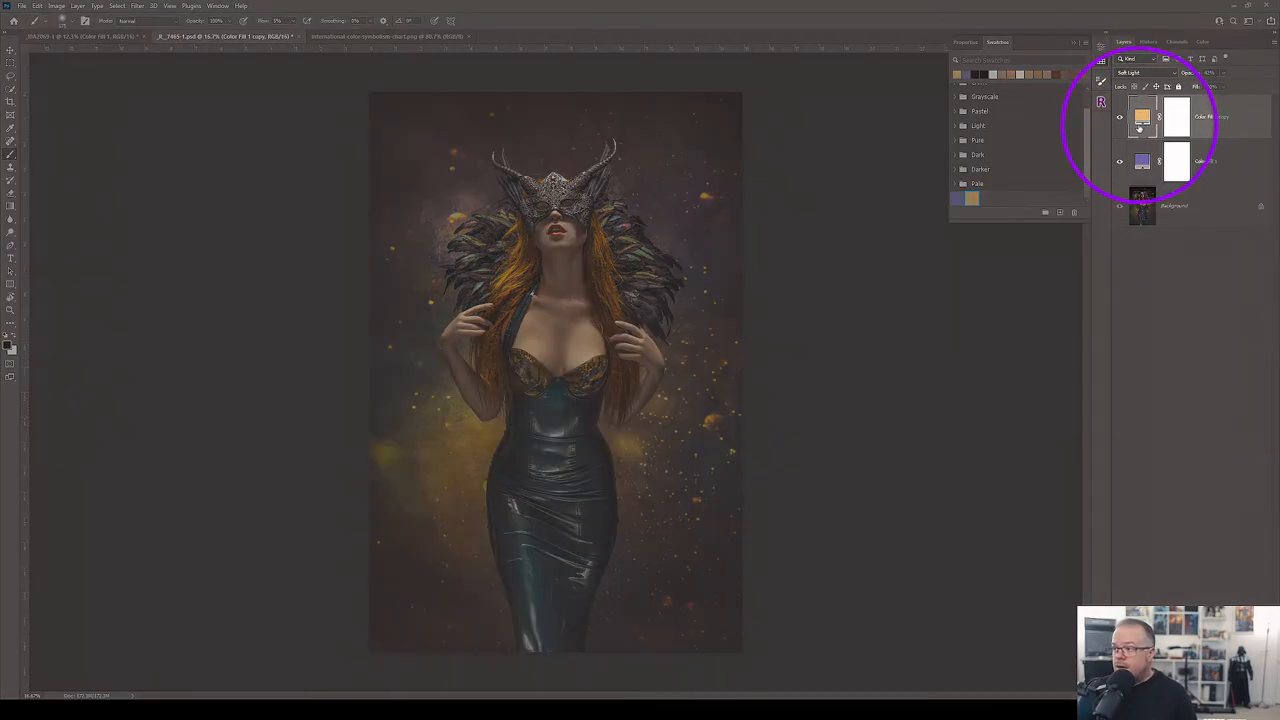
left_click(1120, 116)
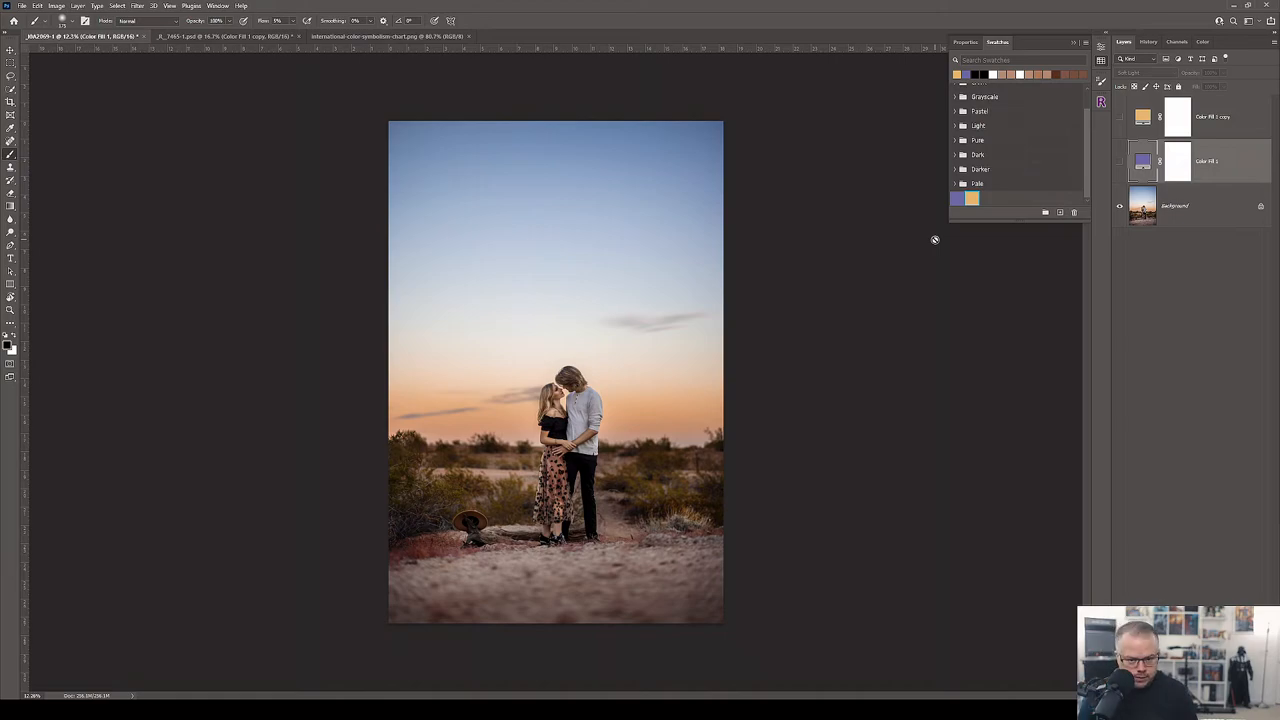
Show the Very Peri and yellow fill layers on the engagement photo to preview their effect.
left_click(1120, 164)
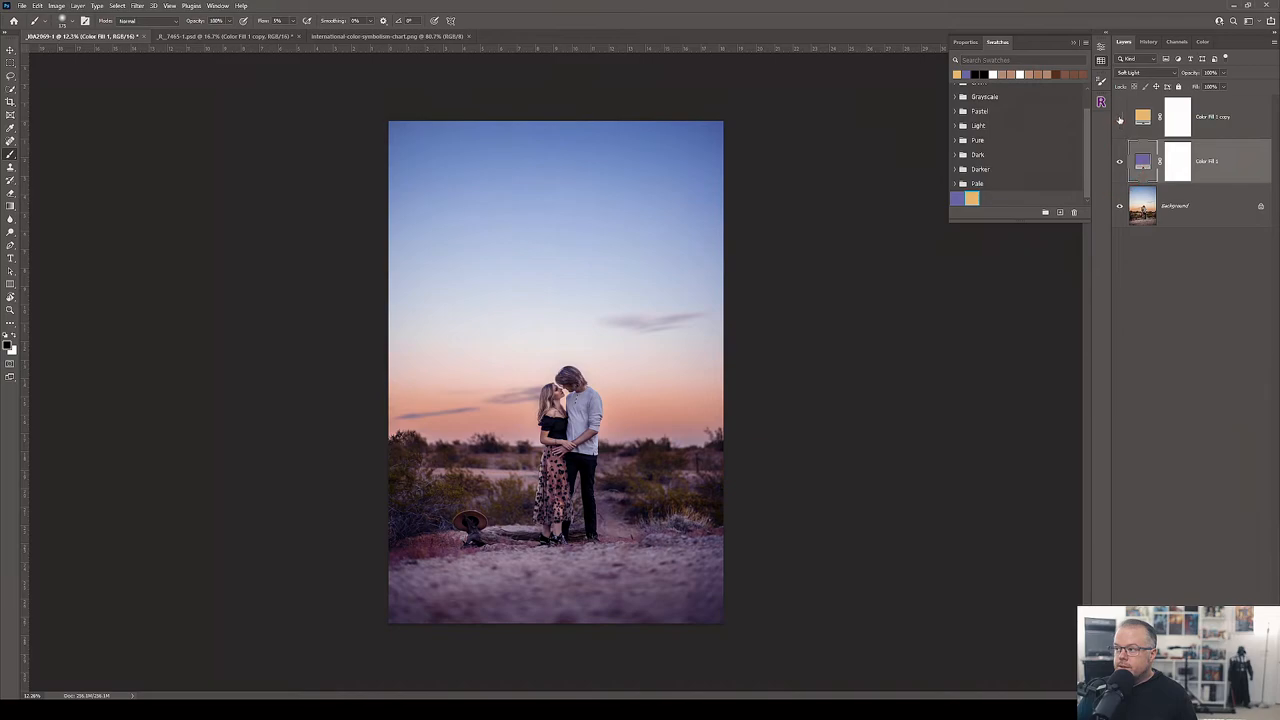
left_click(1120, 116)
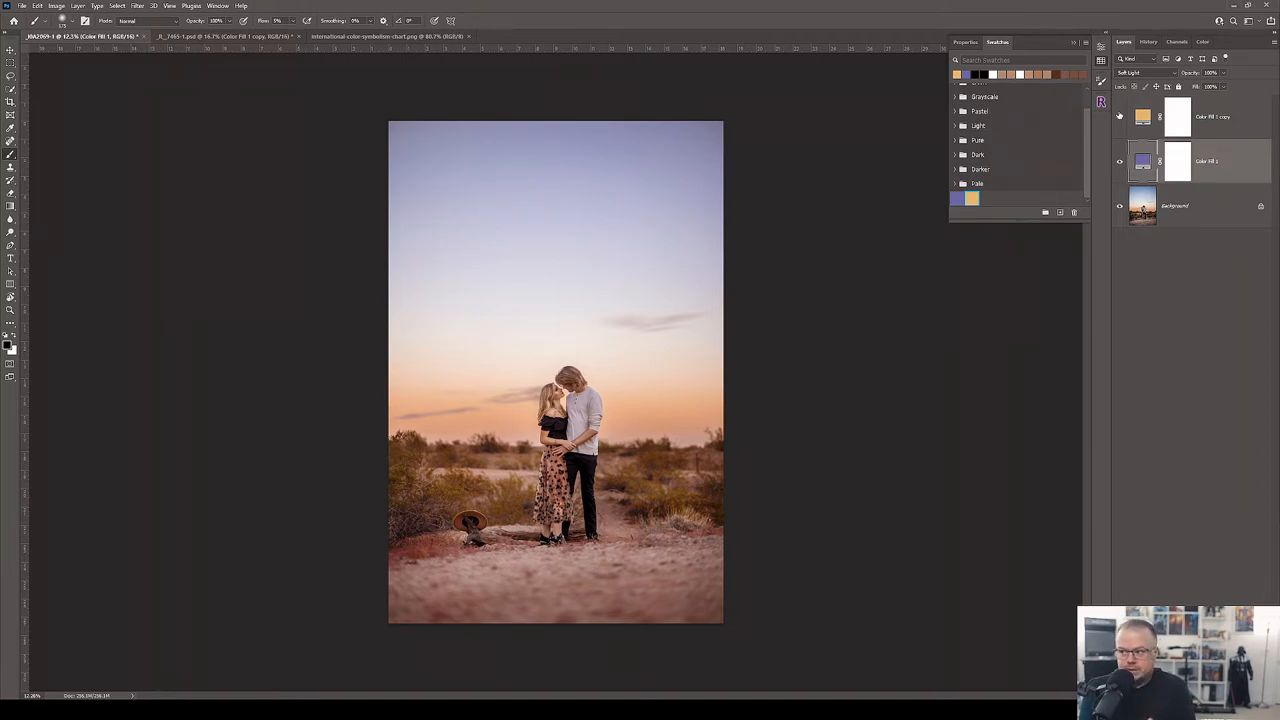
Lower the Very Peri Color Fill 1 layer's opacity so the engagement photo reads warmer and subtler.
left_click(1120, 116)
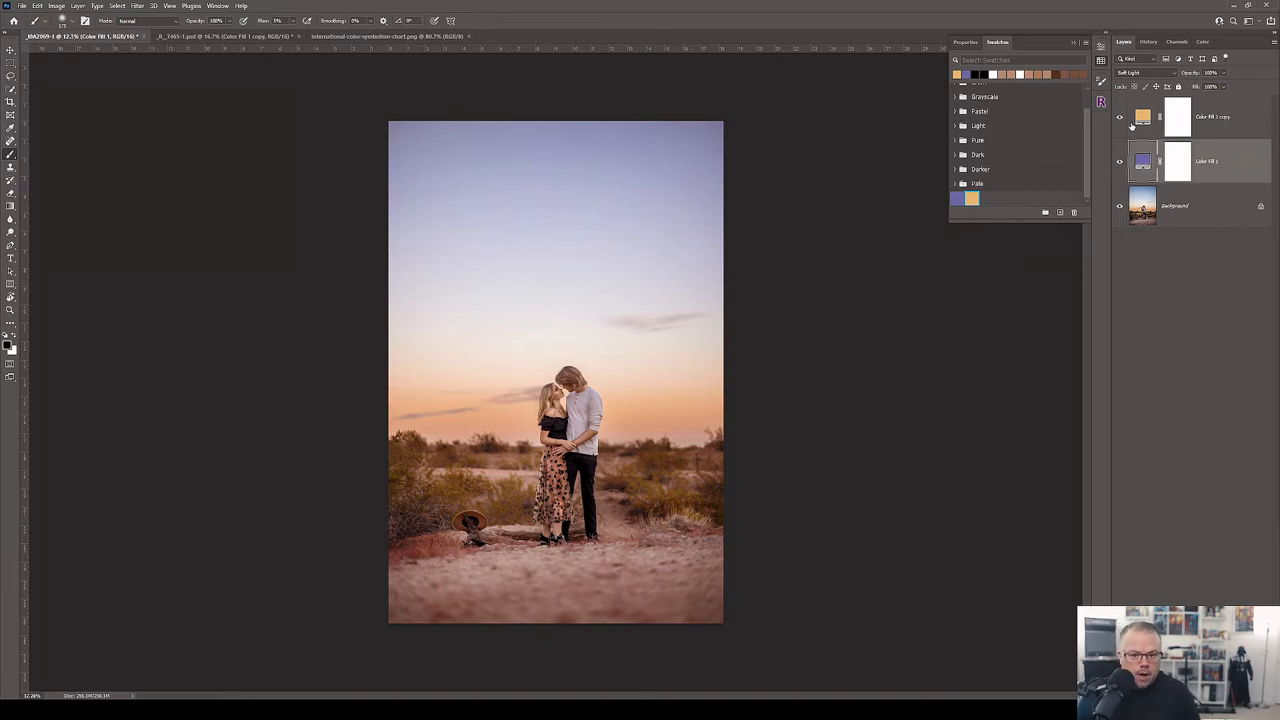
mouse_move(1120, 116)
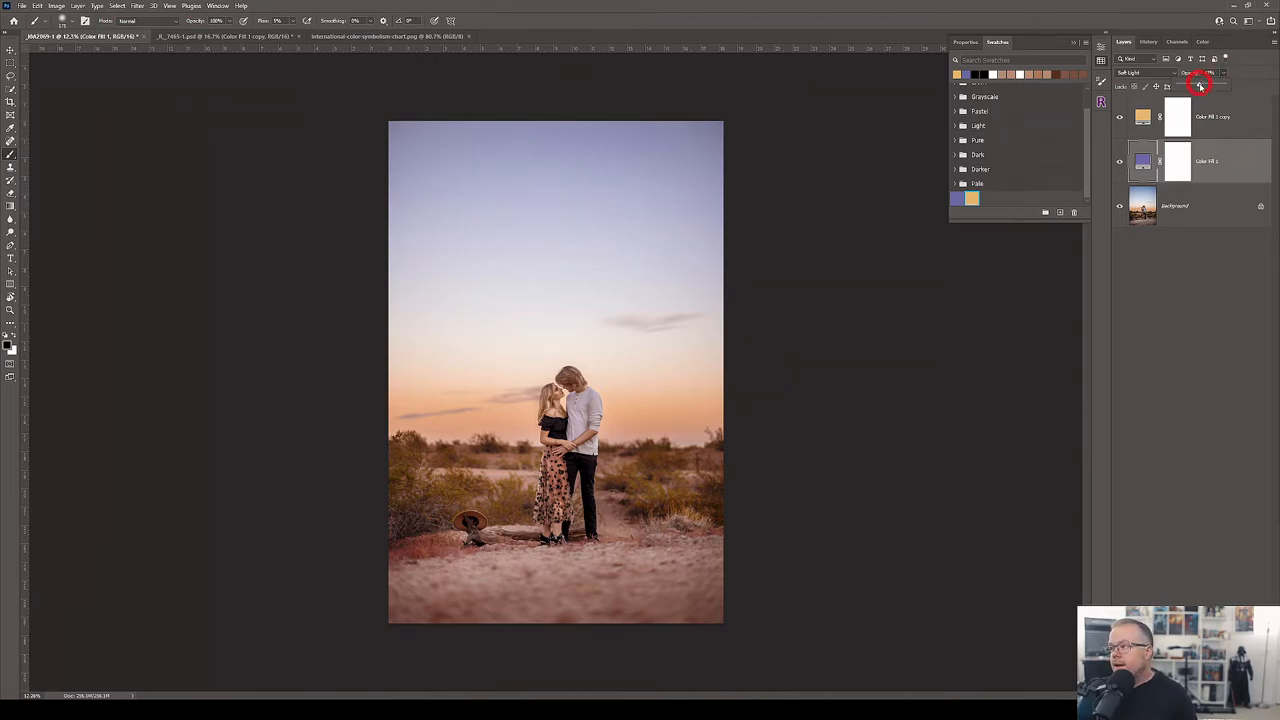
left_click(1200, 84)
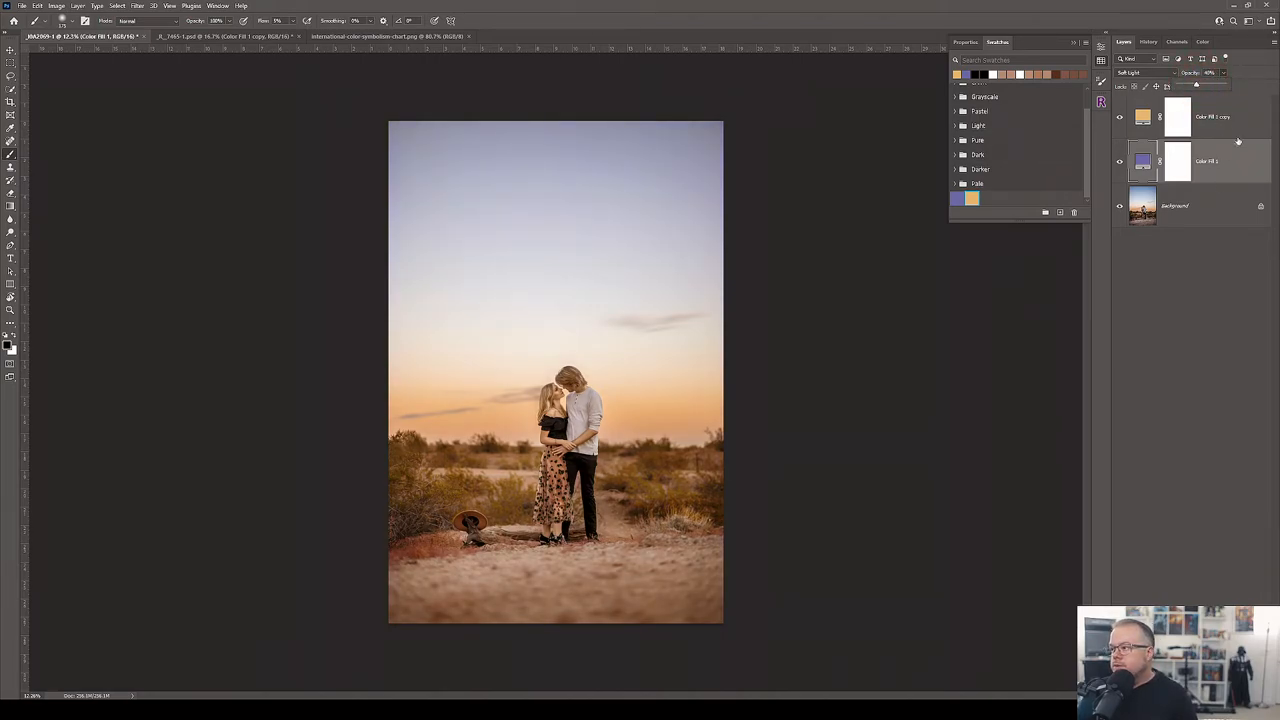
left_click(1210, 116)
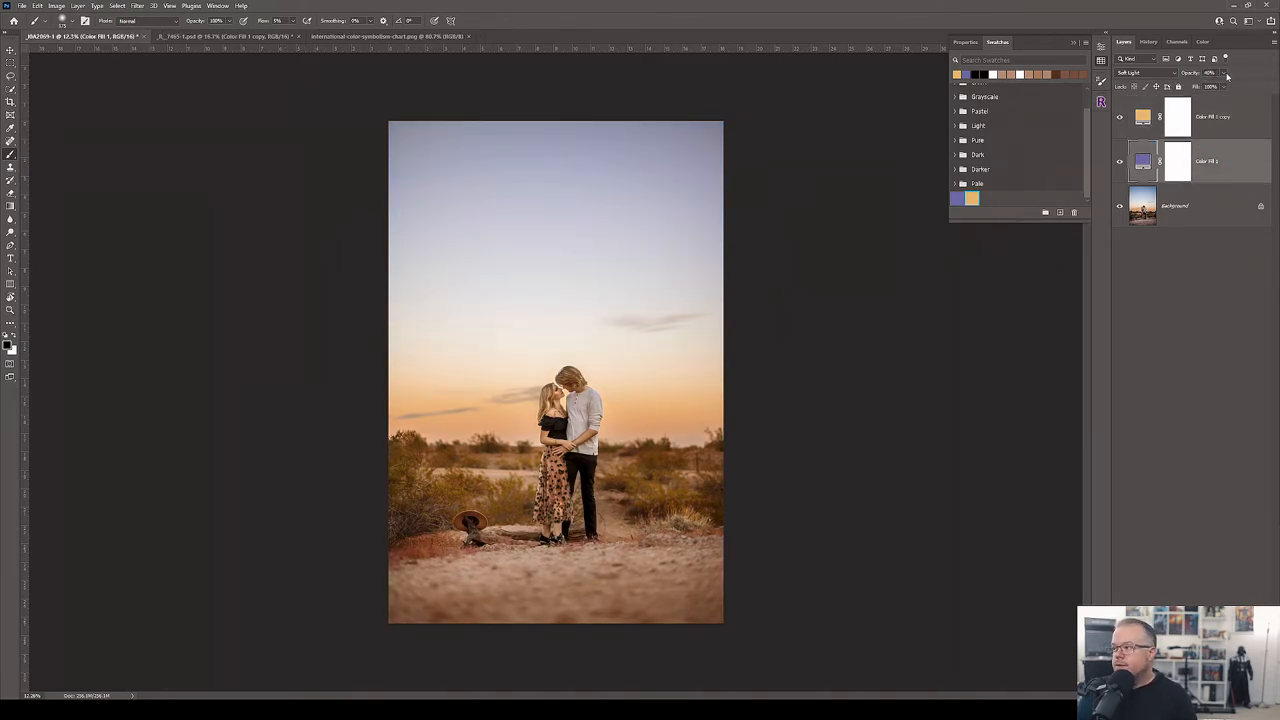
left_click(1210, 72)
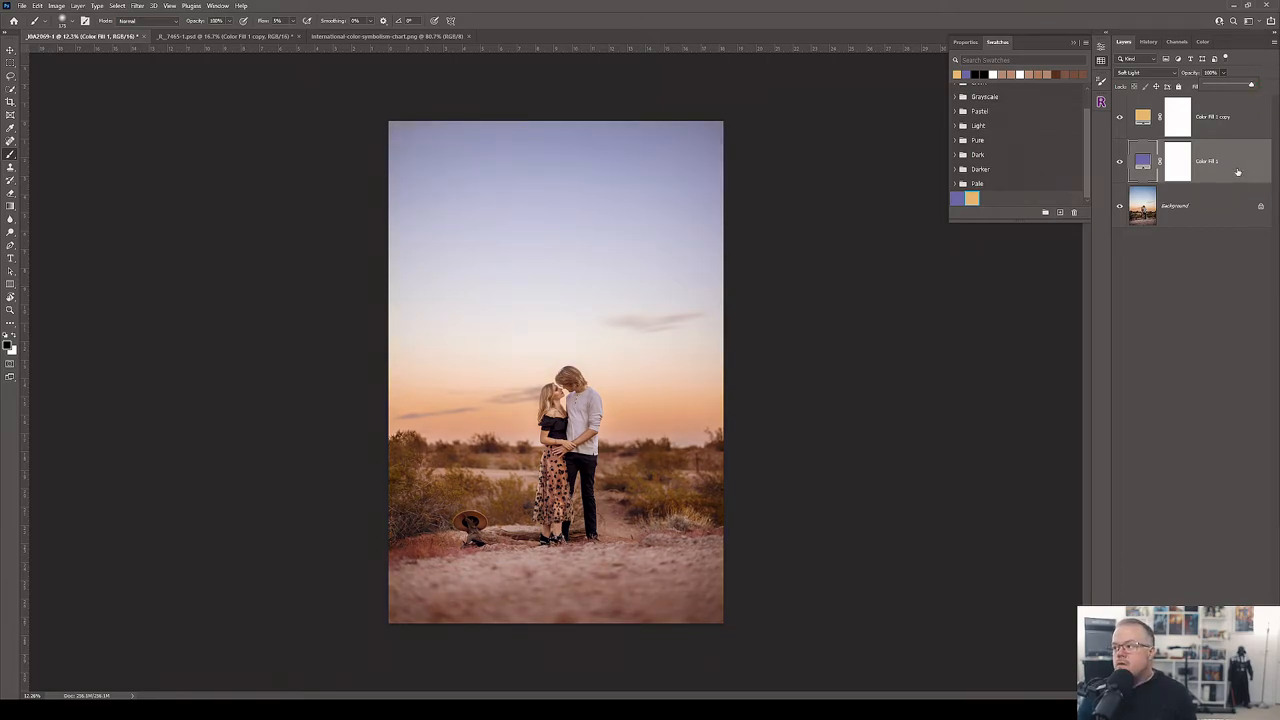
left_click(1120, 164)
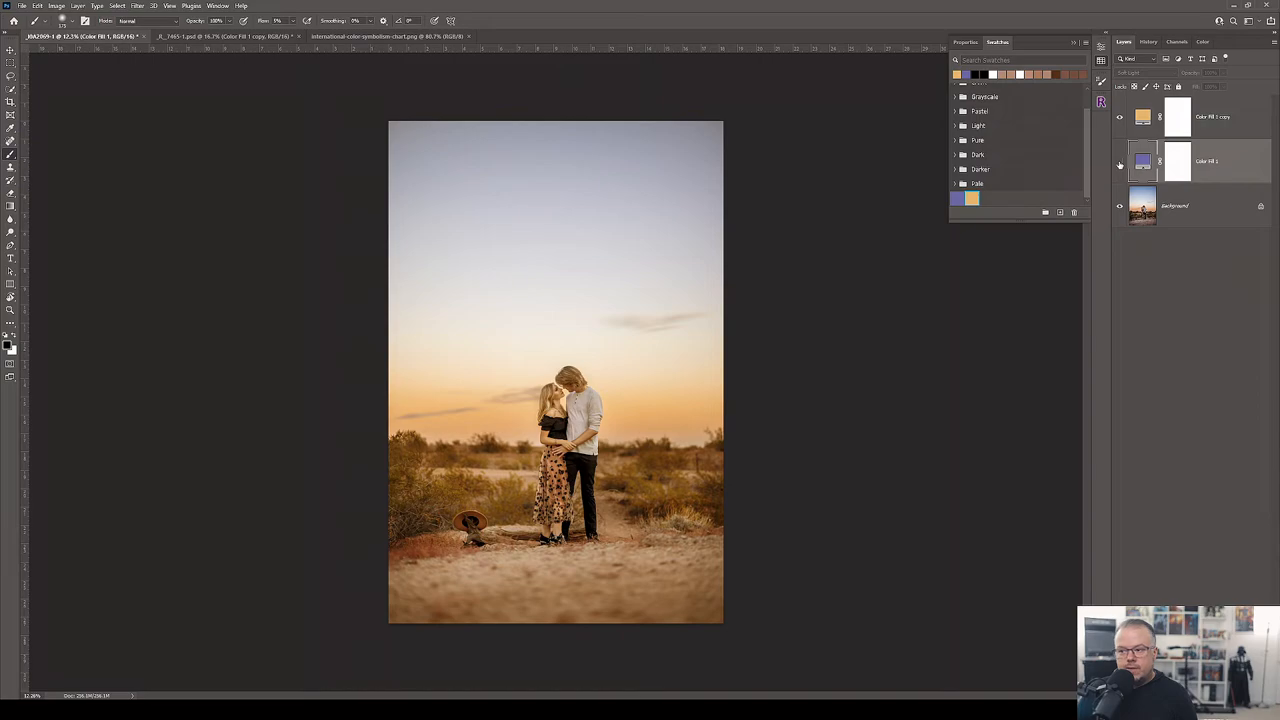
left_click(1120, 116)
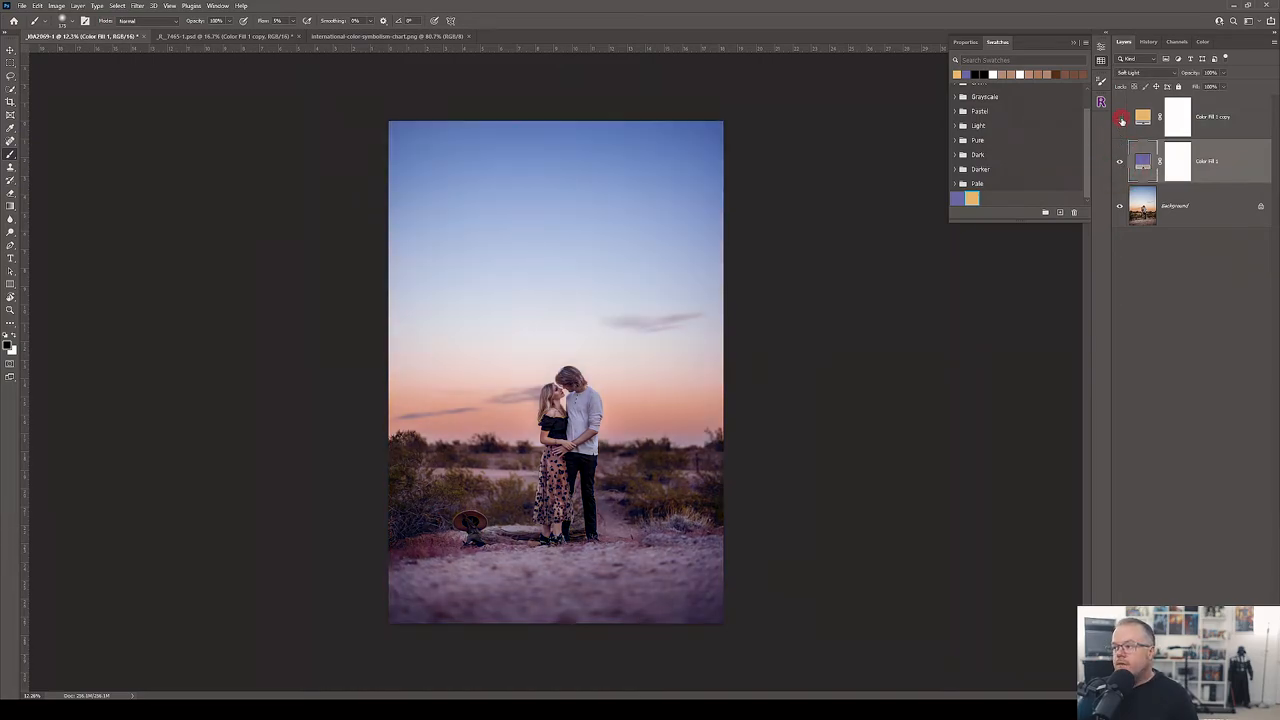
left_click(1120, 116)
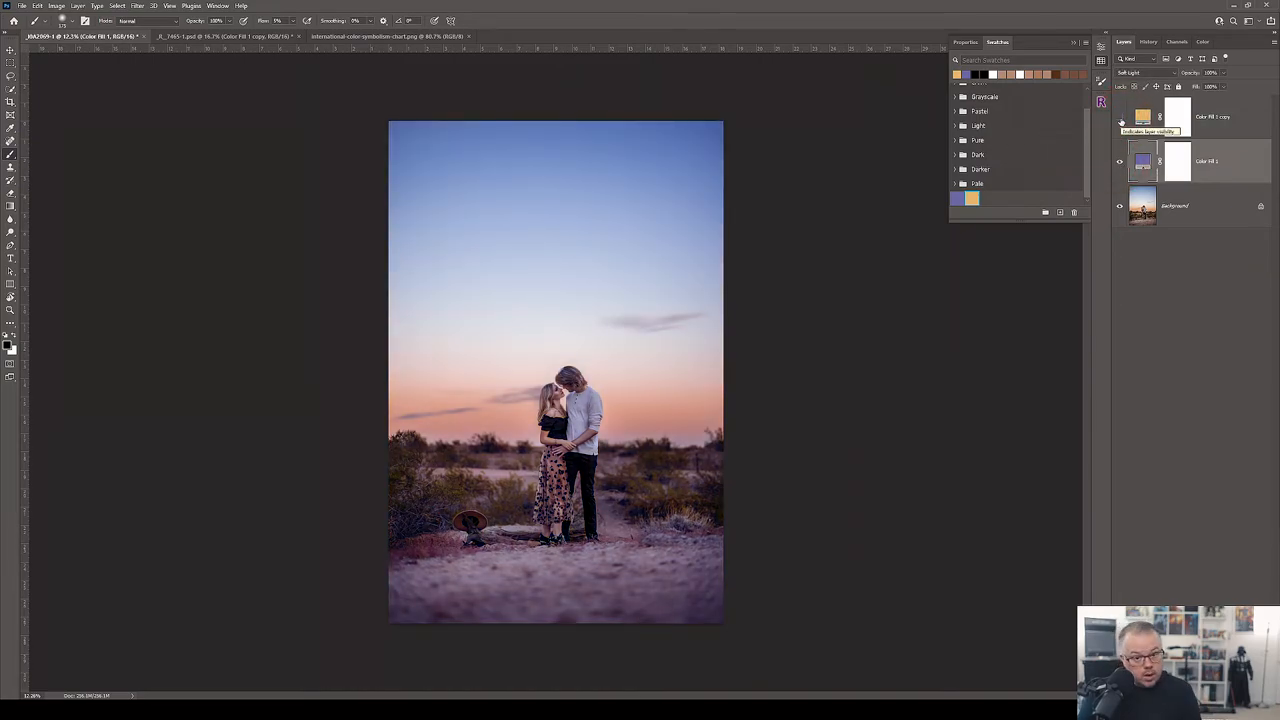
left_click(1120, 116)
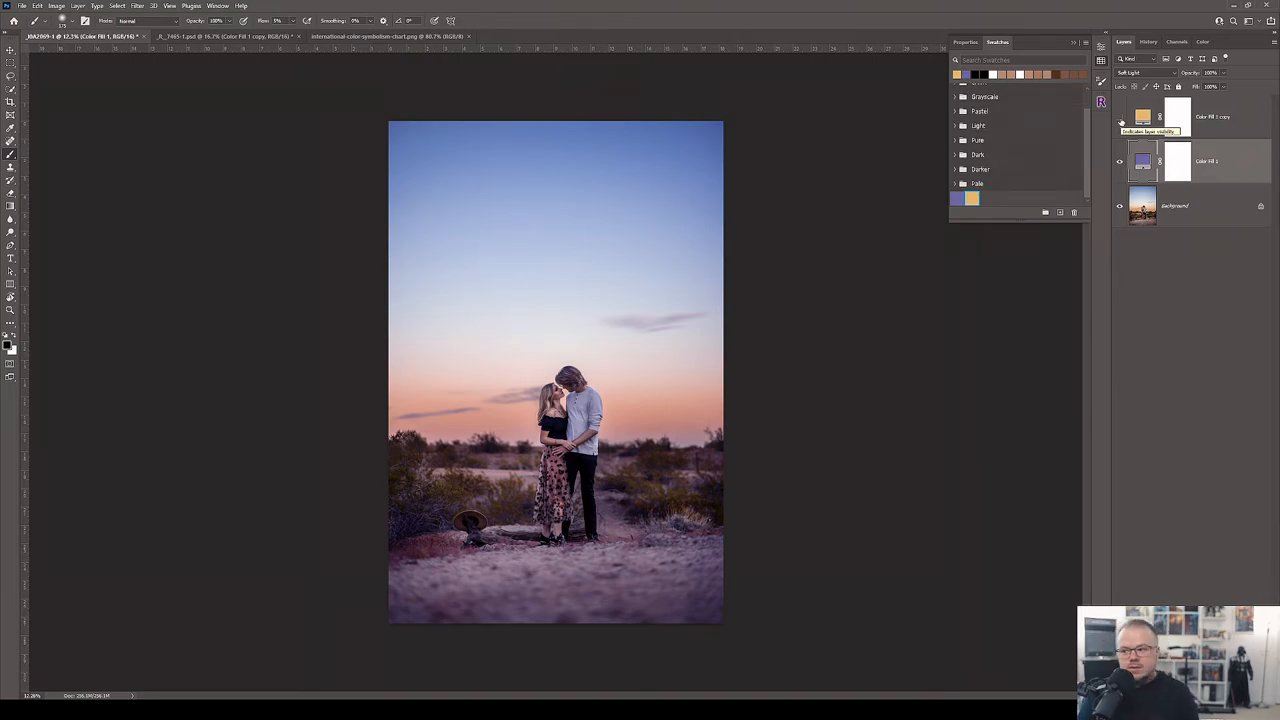
left_click(1120, 120)
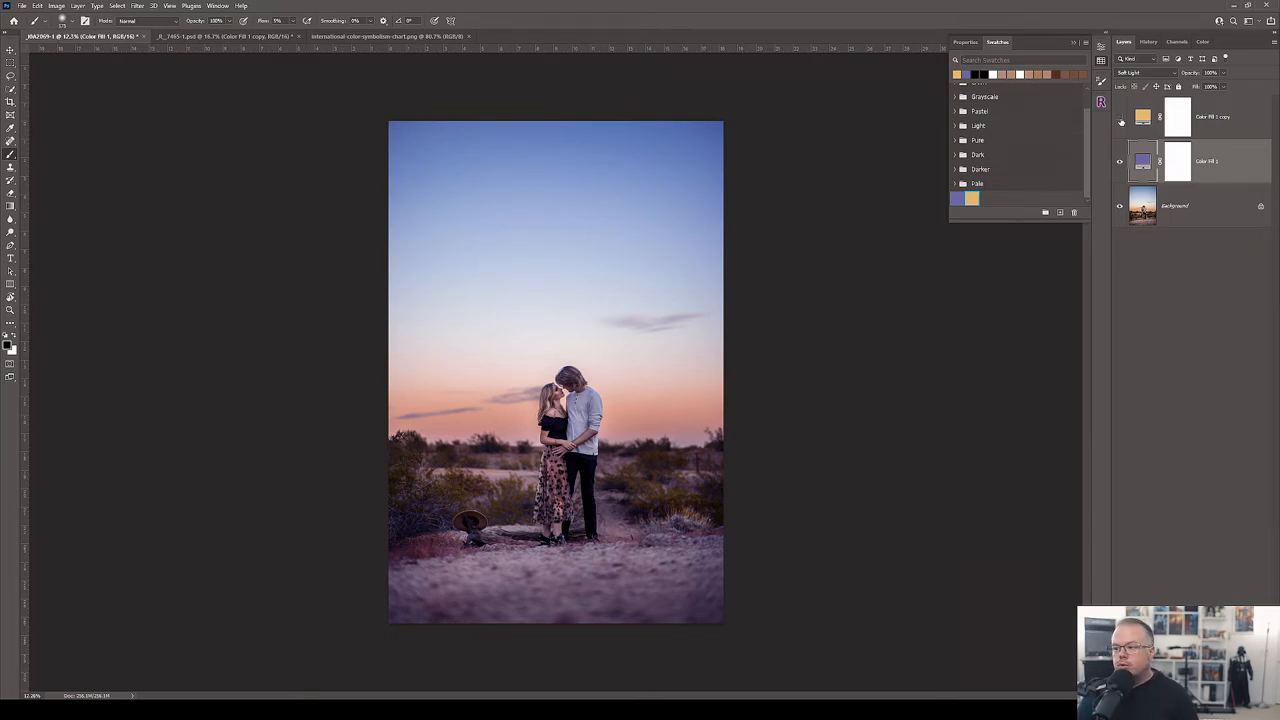
left_click(1120, 116)
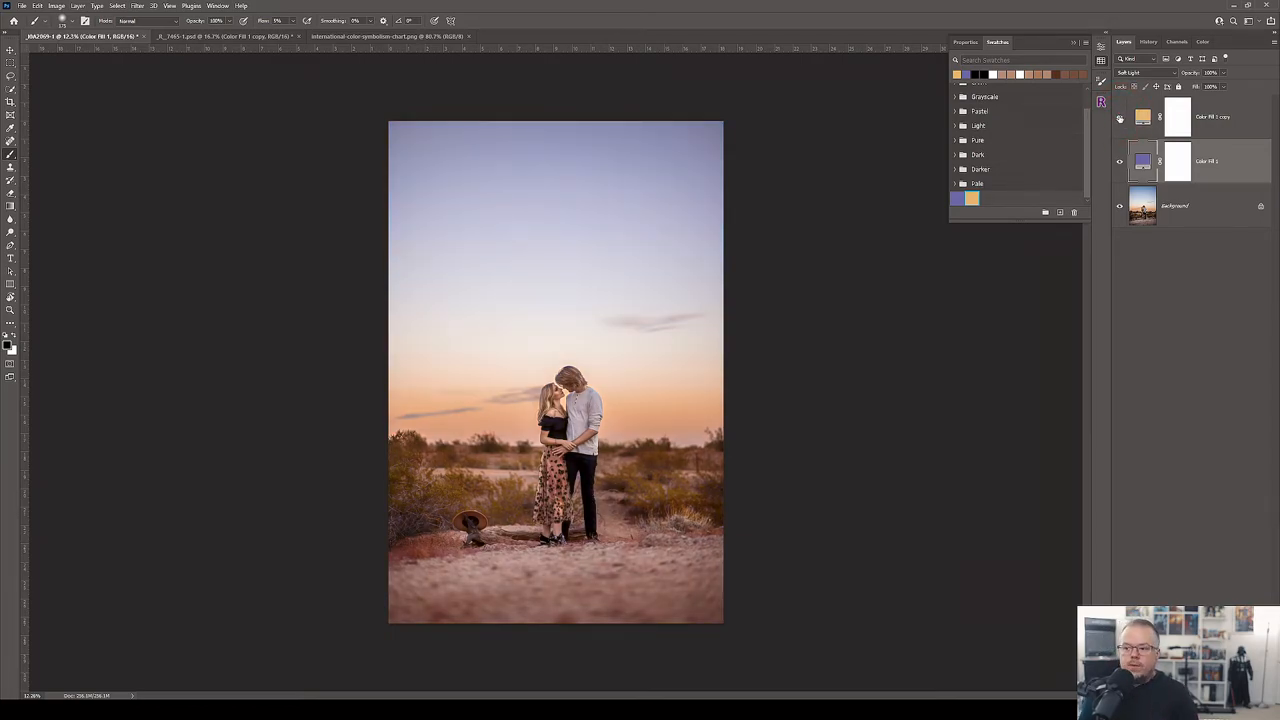